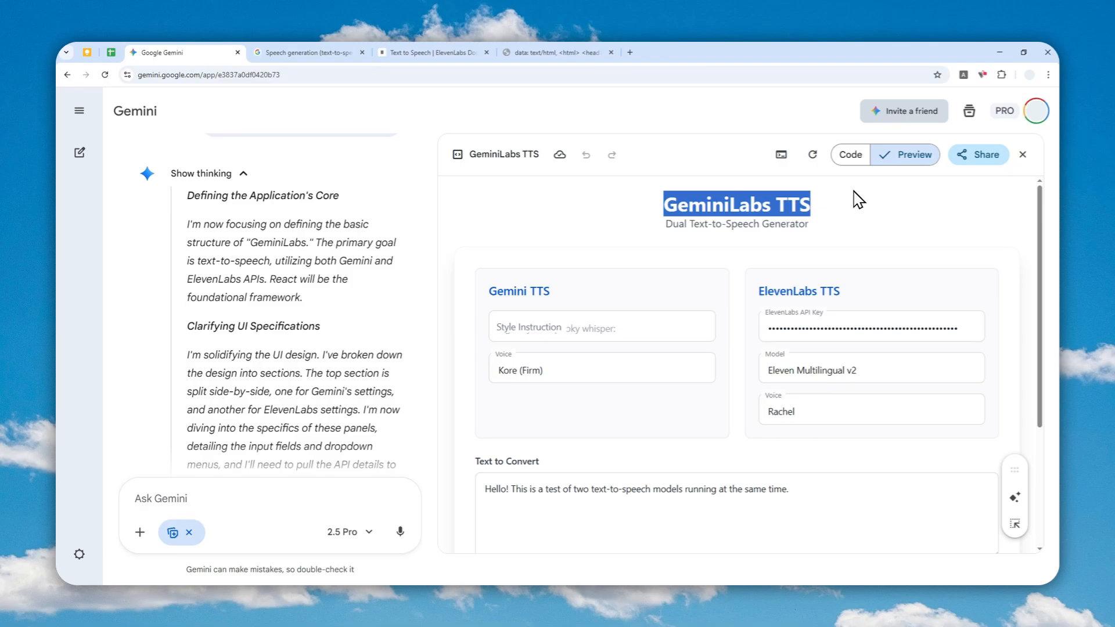
pyautogui.moveTo(555, 248)
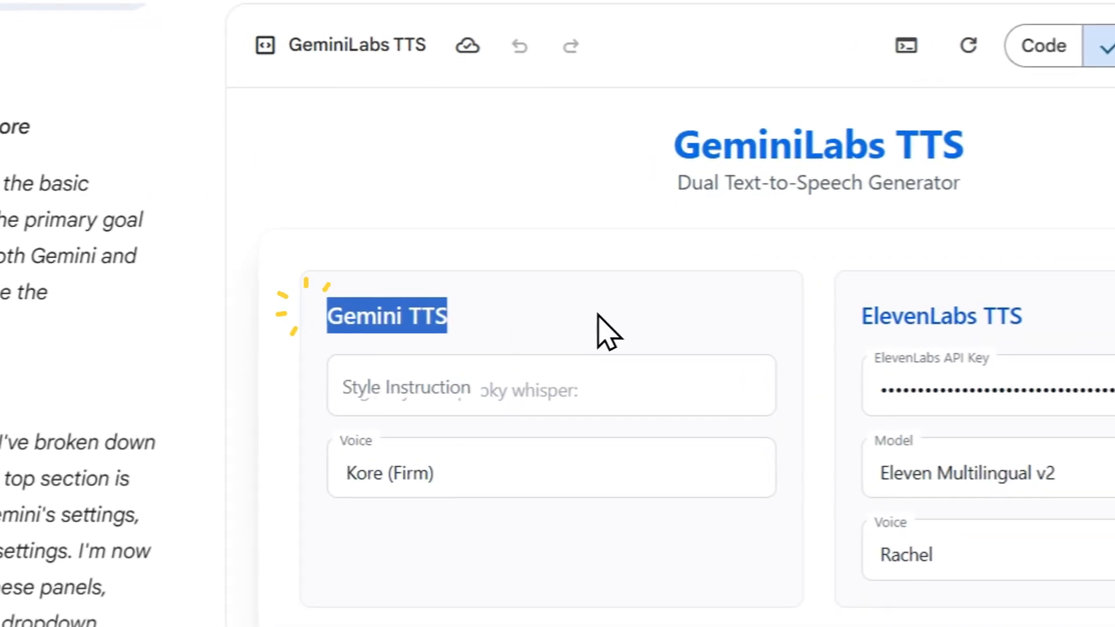
# Enter the apartment-moving thank-you message and set the ElevenLabs model to Eleven v3.
pyautogui.click(773, 41)
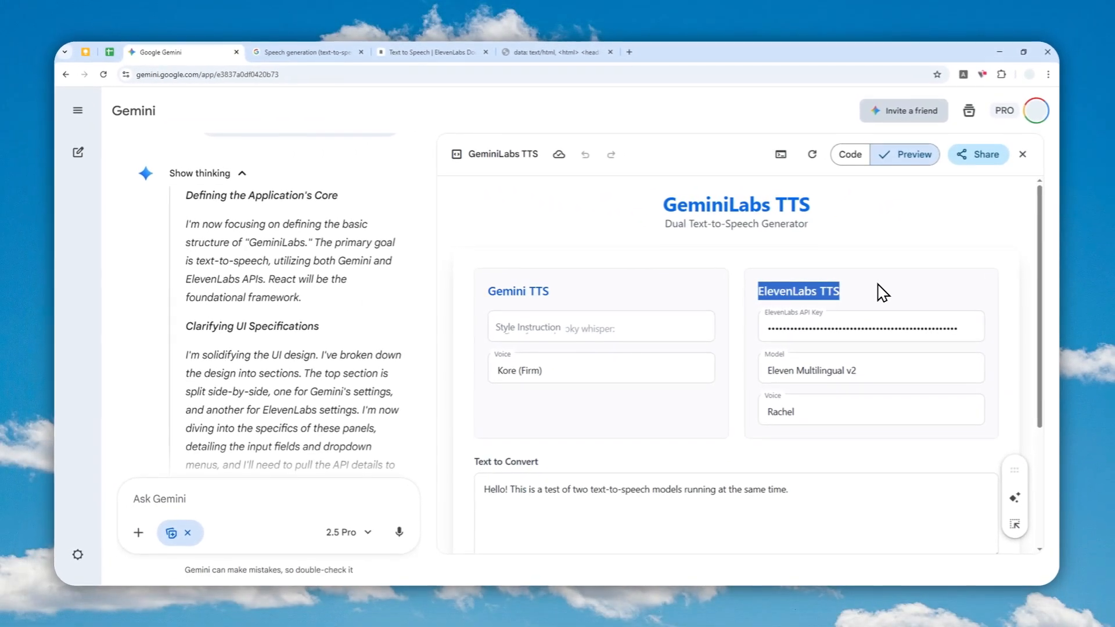
pyautogui.moveTo(694, 314)
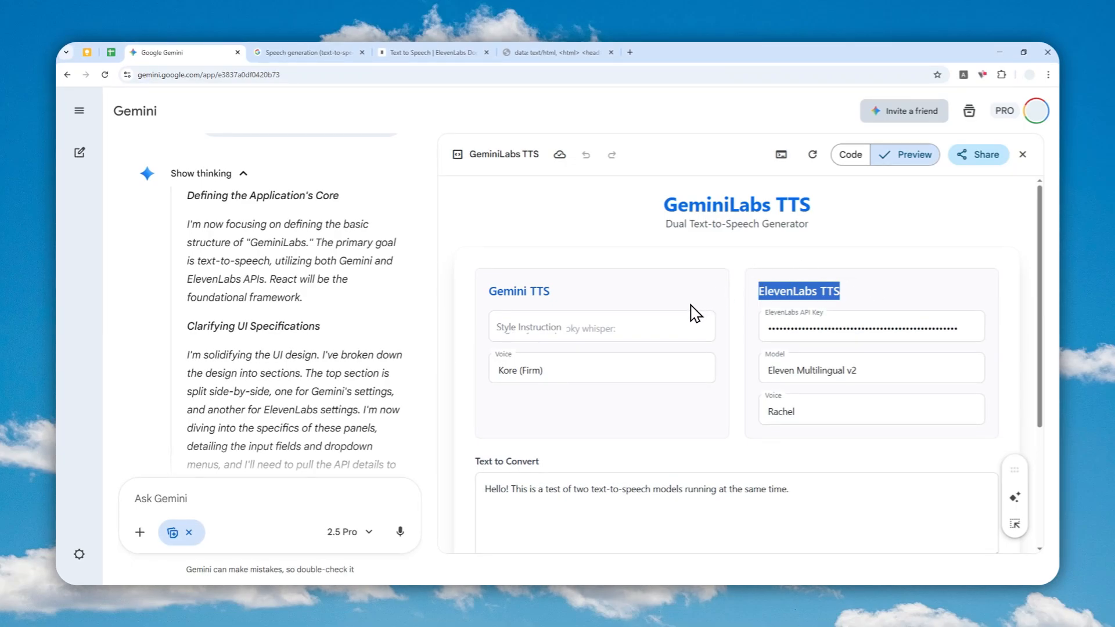
pyautogui.moveTo(682, 254)
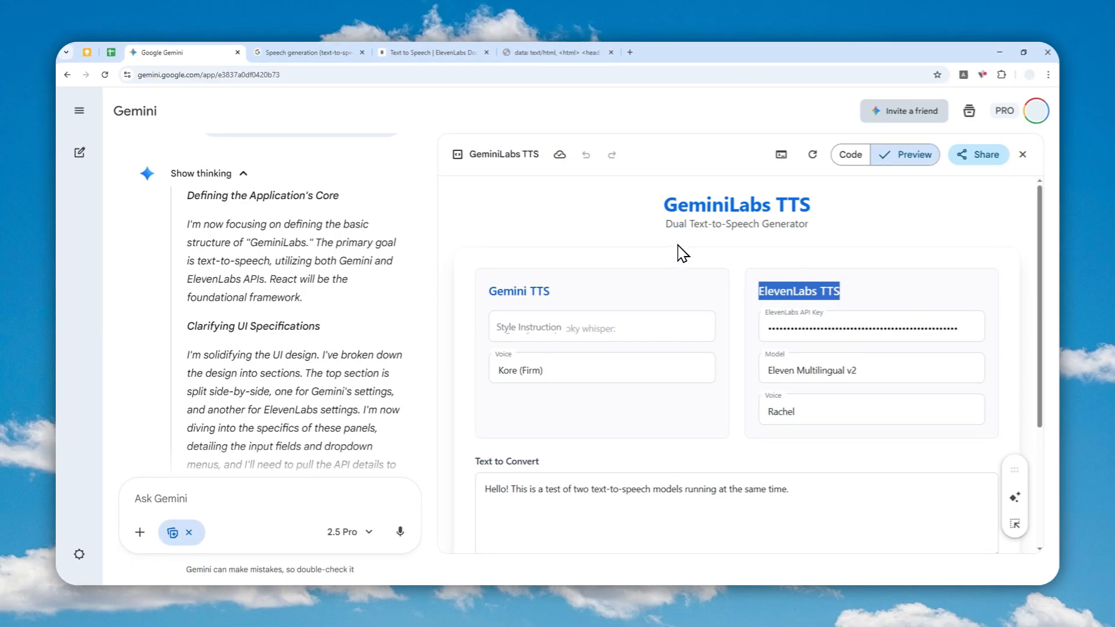
pyautogui.scroll(-3)
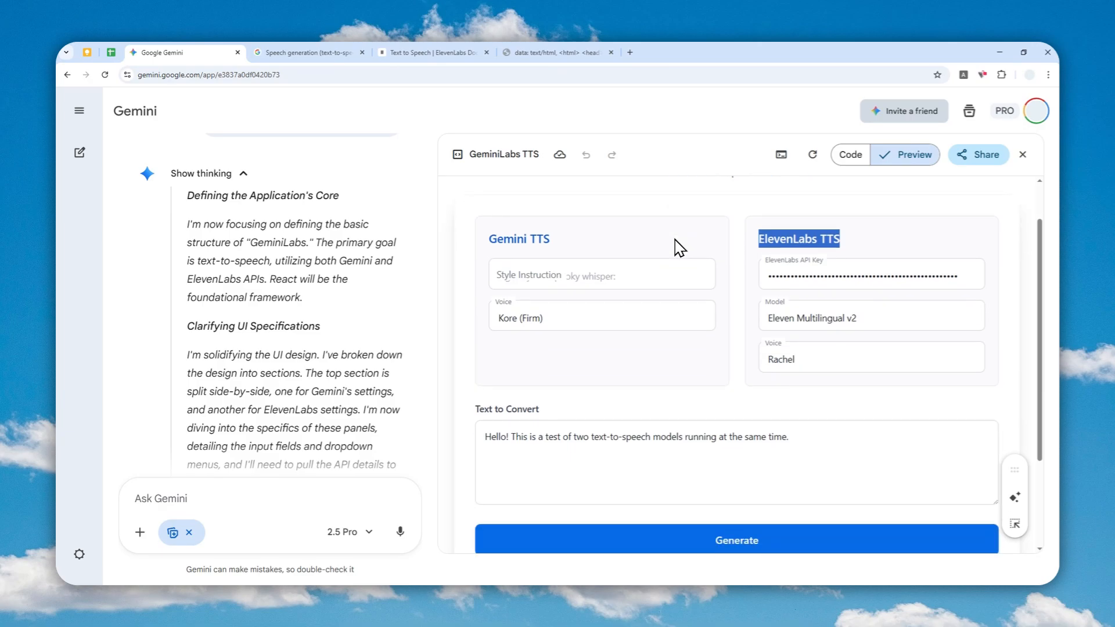
pyautogui.moveTo(702, 335)
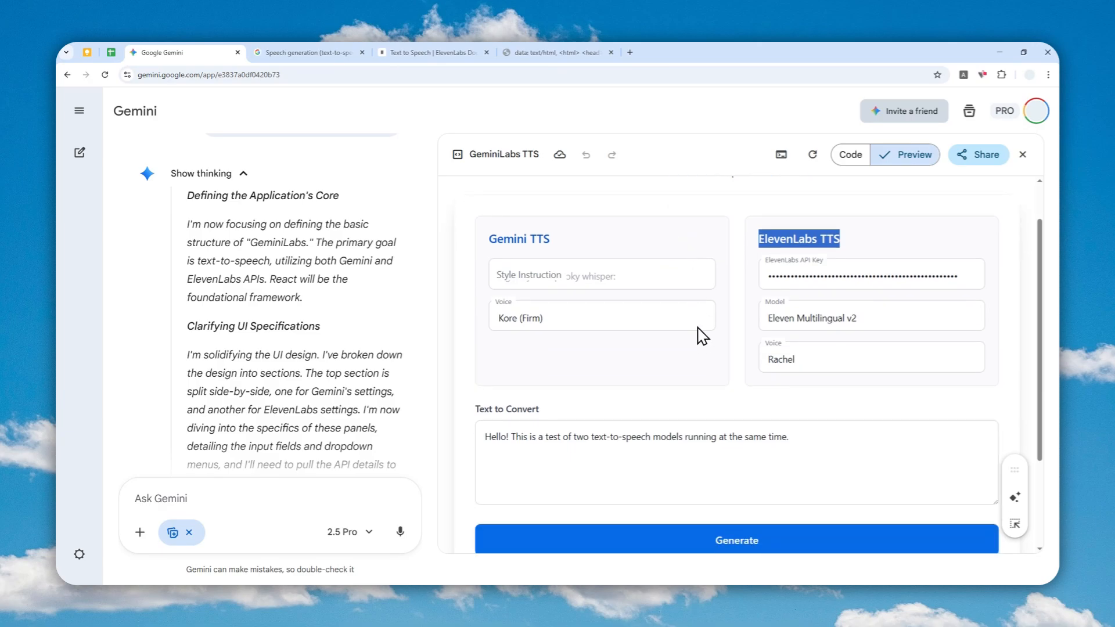
pyautogui.moveTo(842, 443)
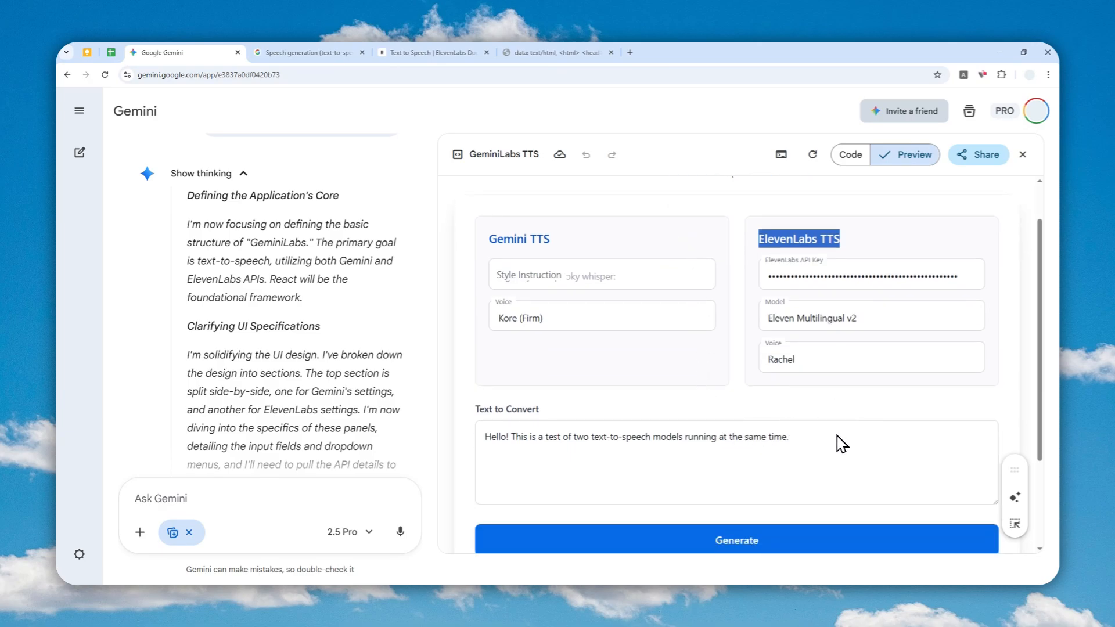
pyautogui.moveTo(831, 468)
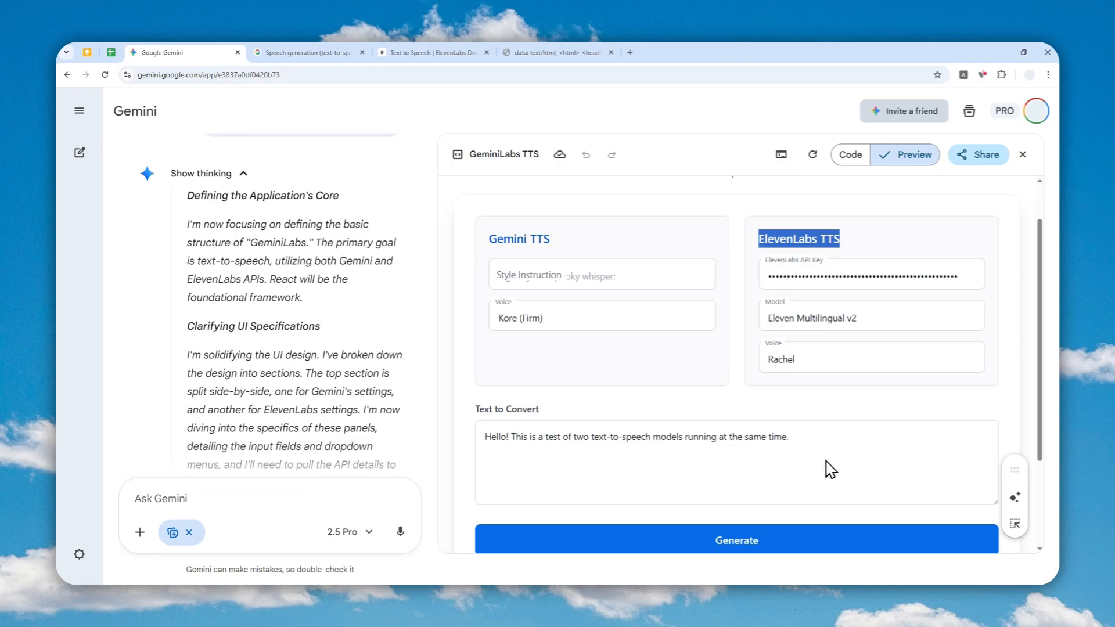
pyautogui.moveTo(813, 446)
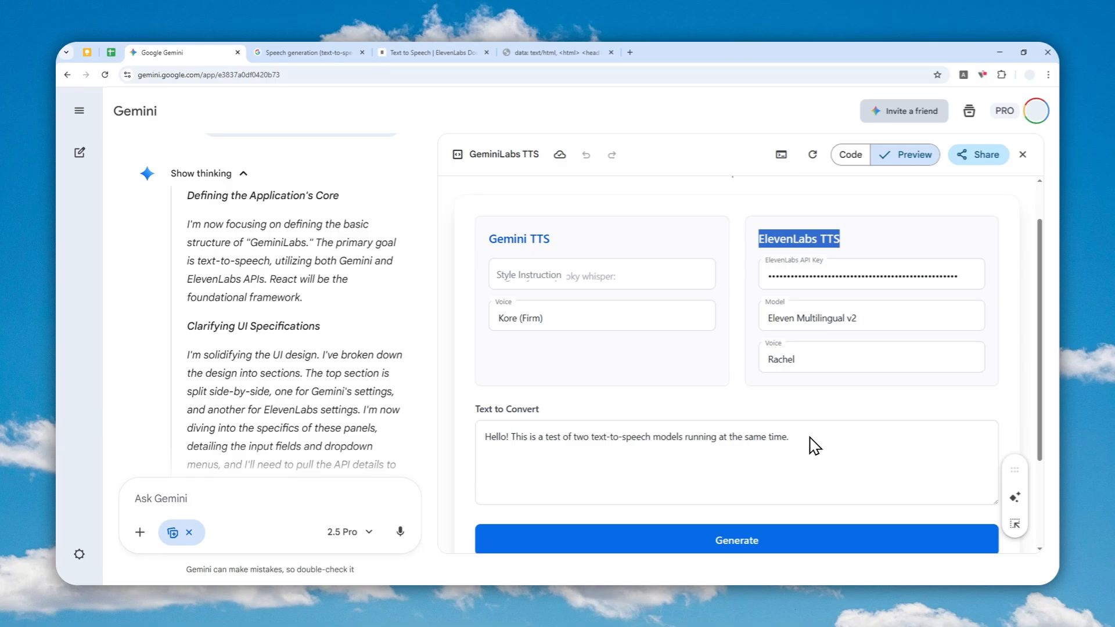
pyautogui.moveTo(859, 436)
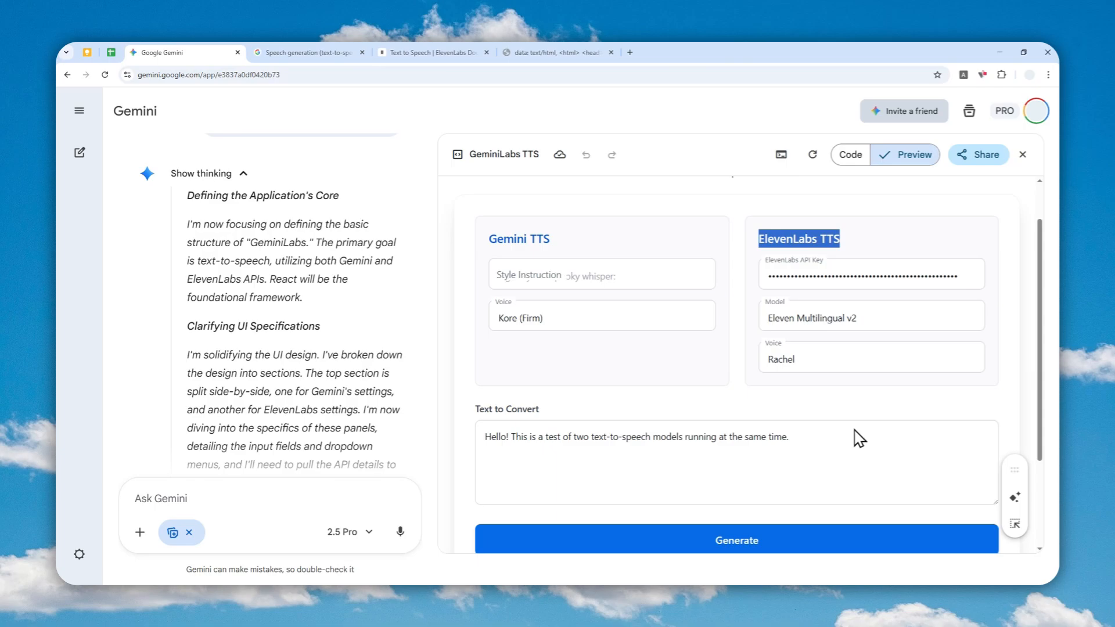
pyautogui.moveTo(690, 335)
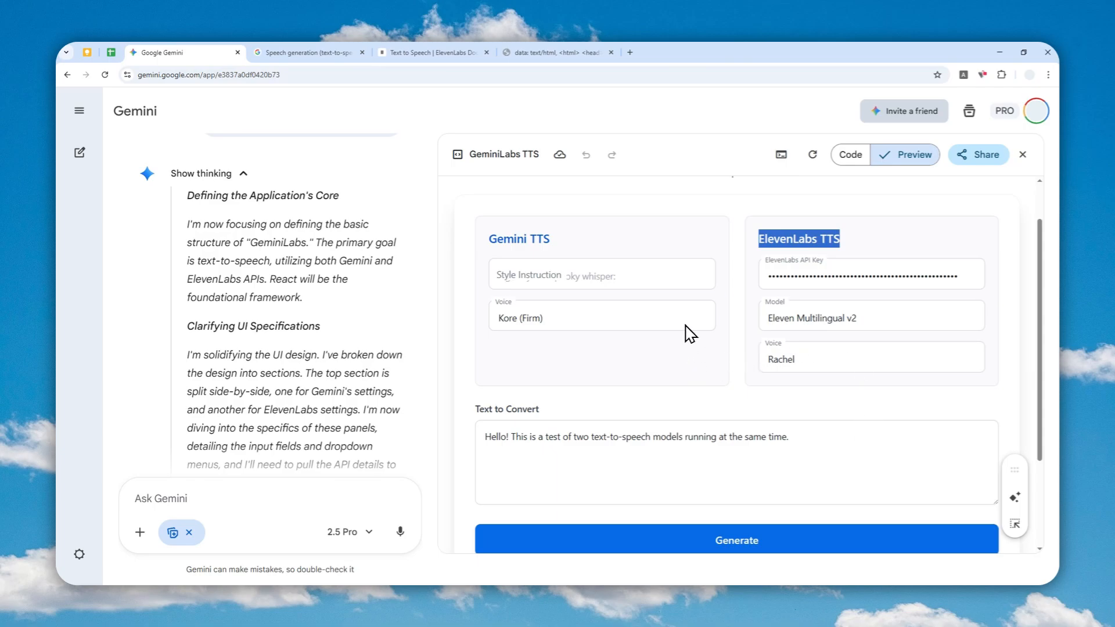
pyautogui.moveTo(684, 355)
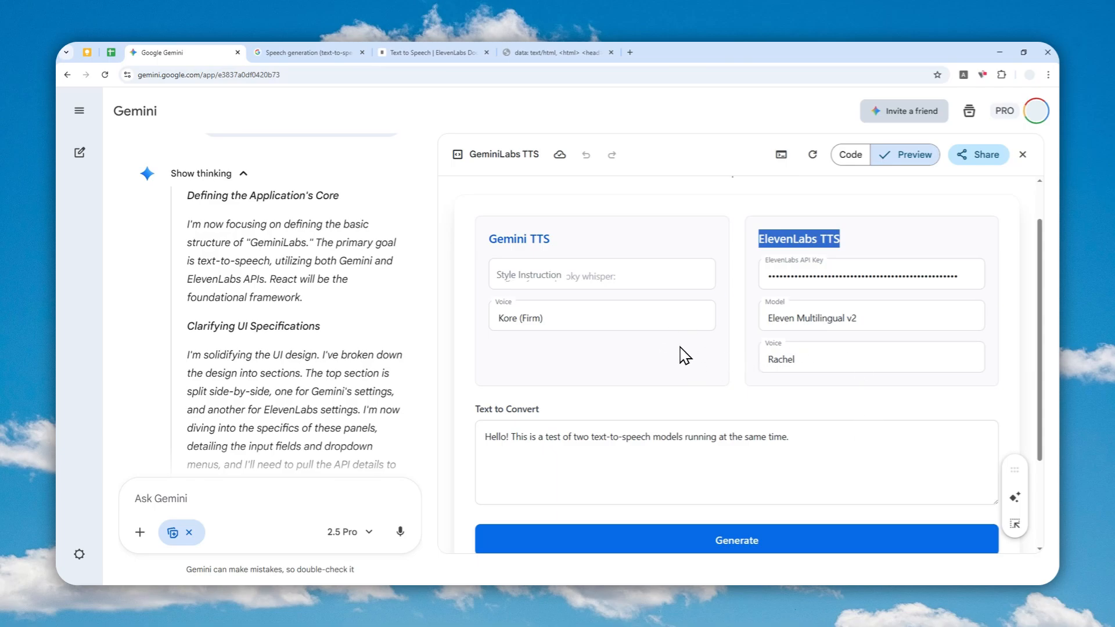
pyautogui.moveTo(671, 358)
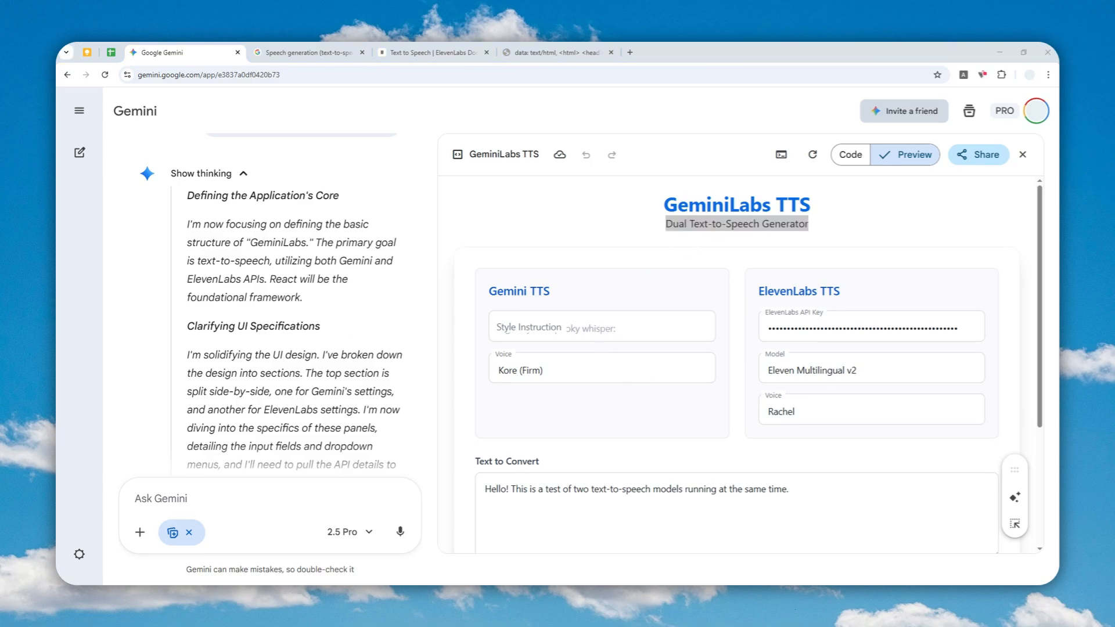
pyautogui.scroll(-3)
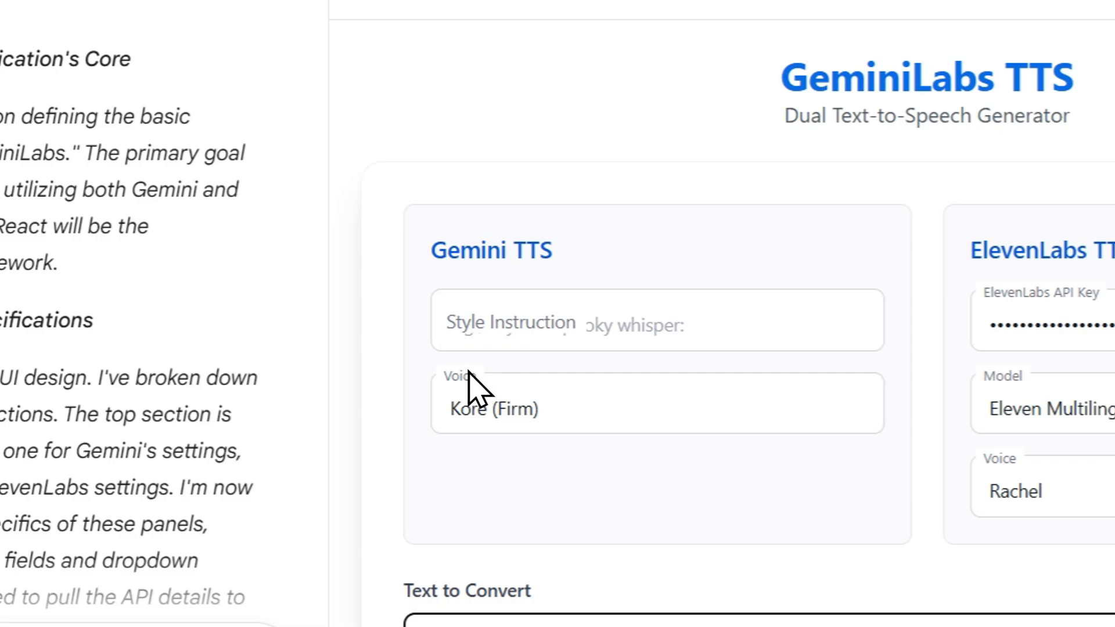
pyautogui.click(655, 320)
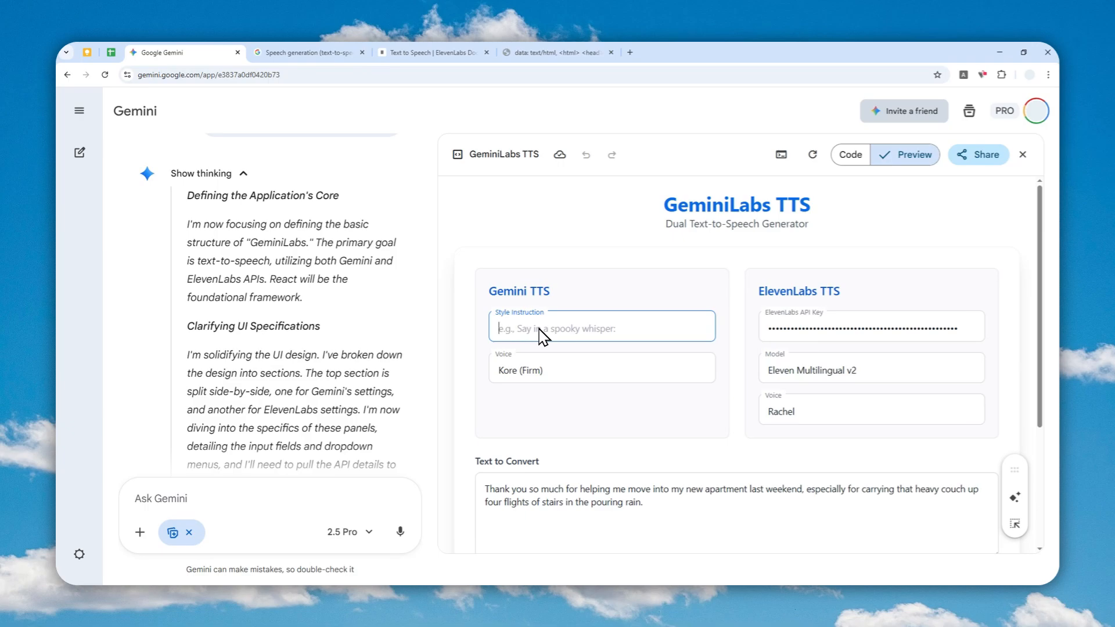
pyautogui.moveTo(554, 325)
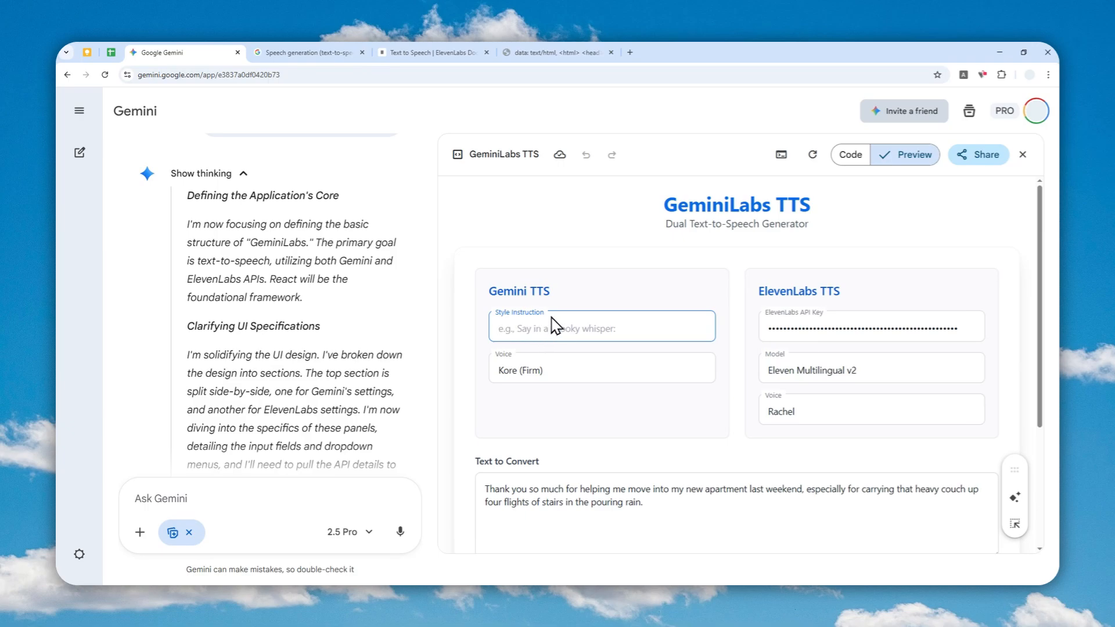
pyautogui.moveTo(825, 383)
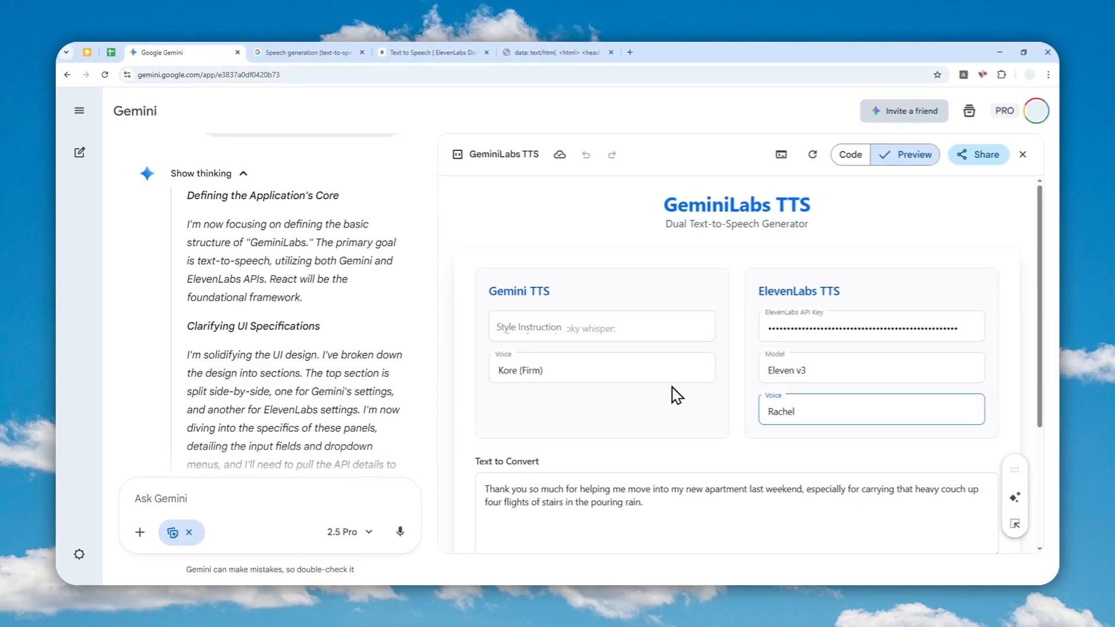
pyautogui.scroll(-3)
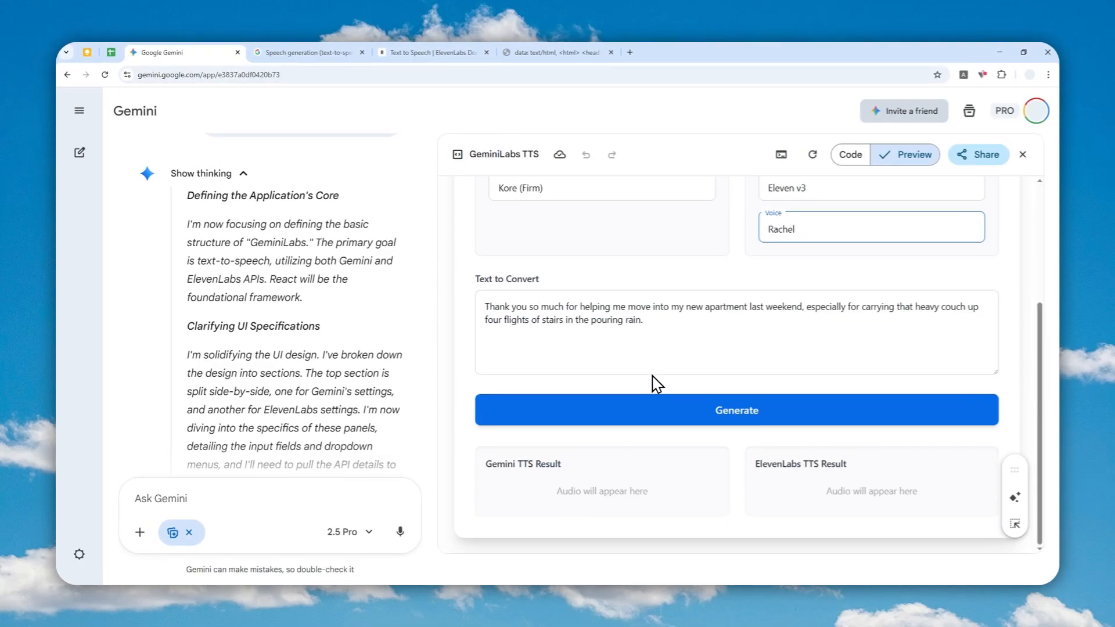
# Generate audio from both services with Eleven v3 kept, and play the Gemini result.
pyautogui.click(736, 410)
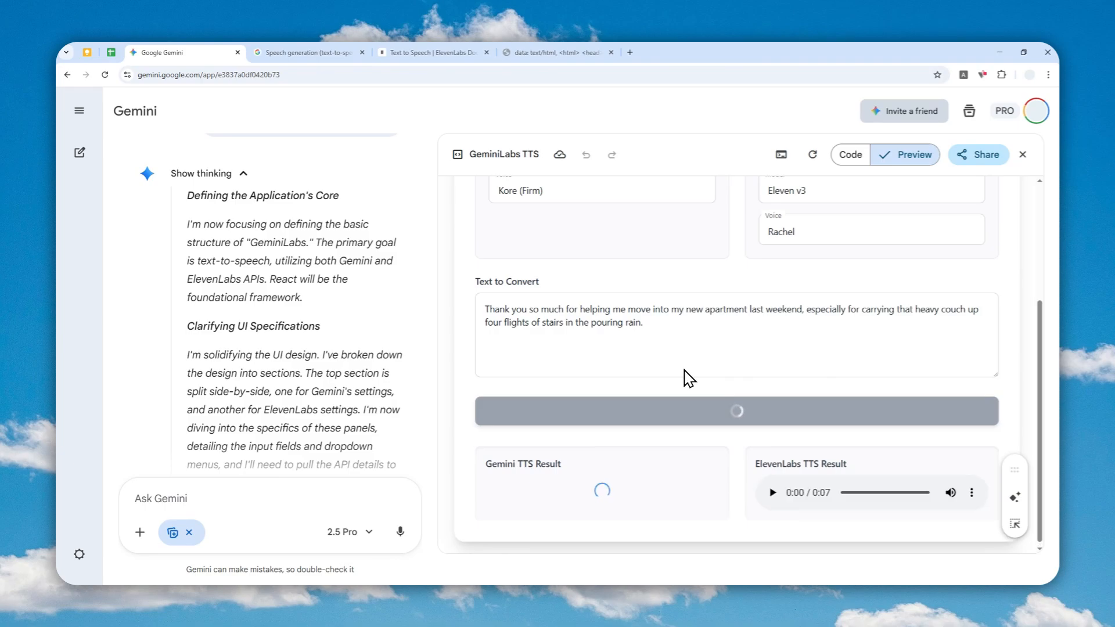
pyautogui.moveTo(782, 475)
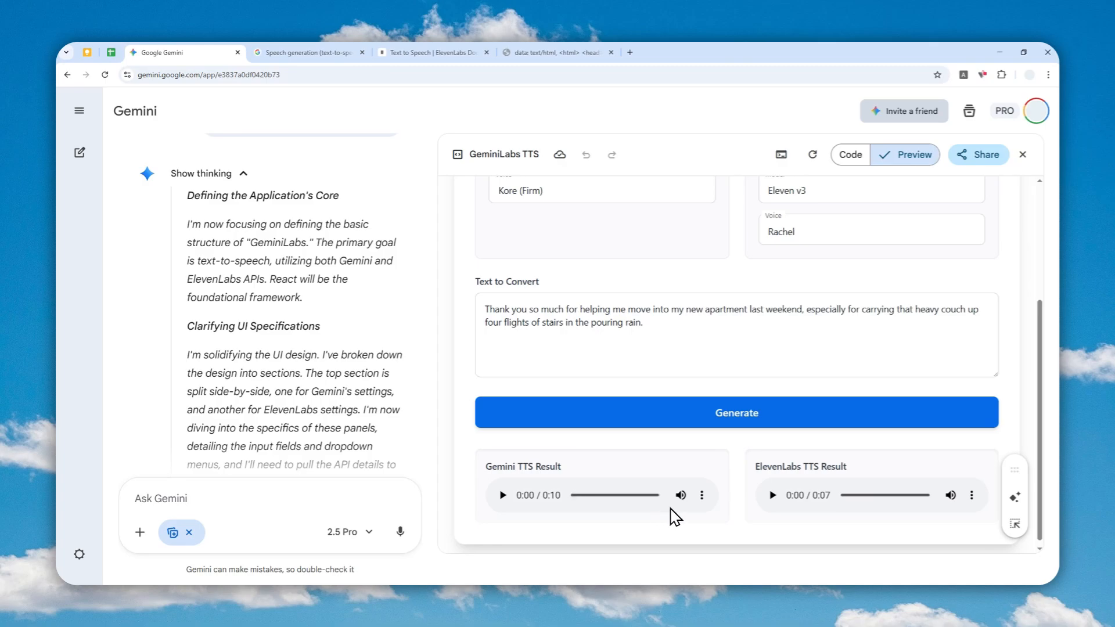
pyautogui.moveTo(713, 491)
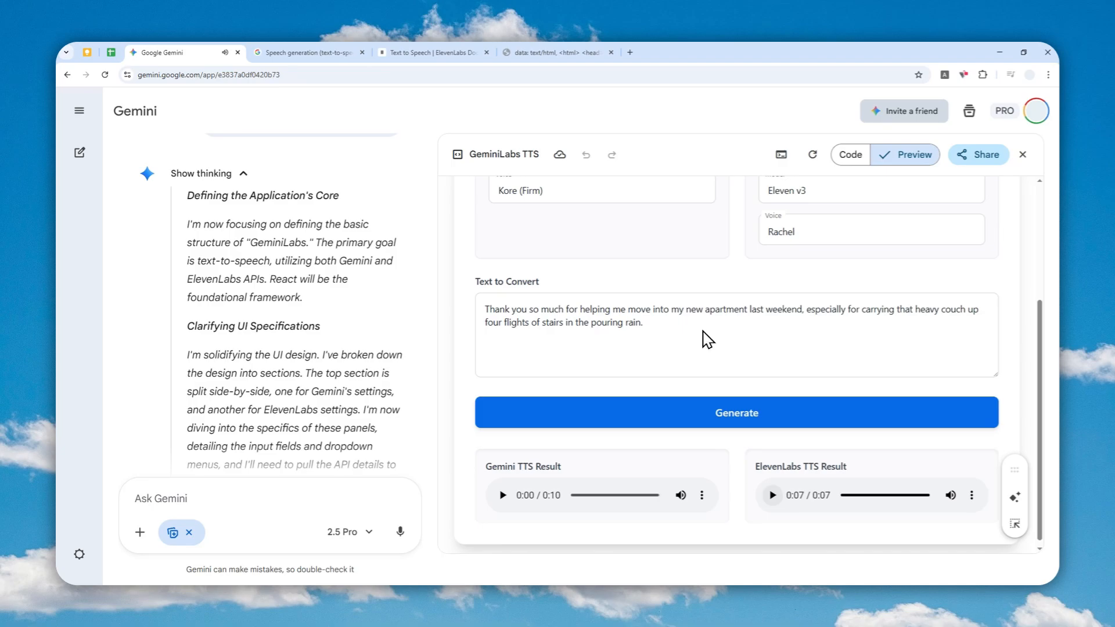
pyautogui.click(871, 190)
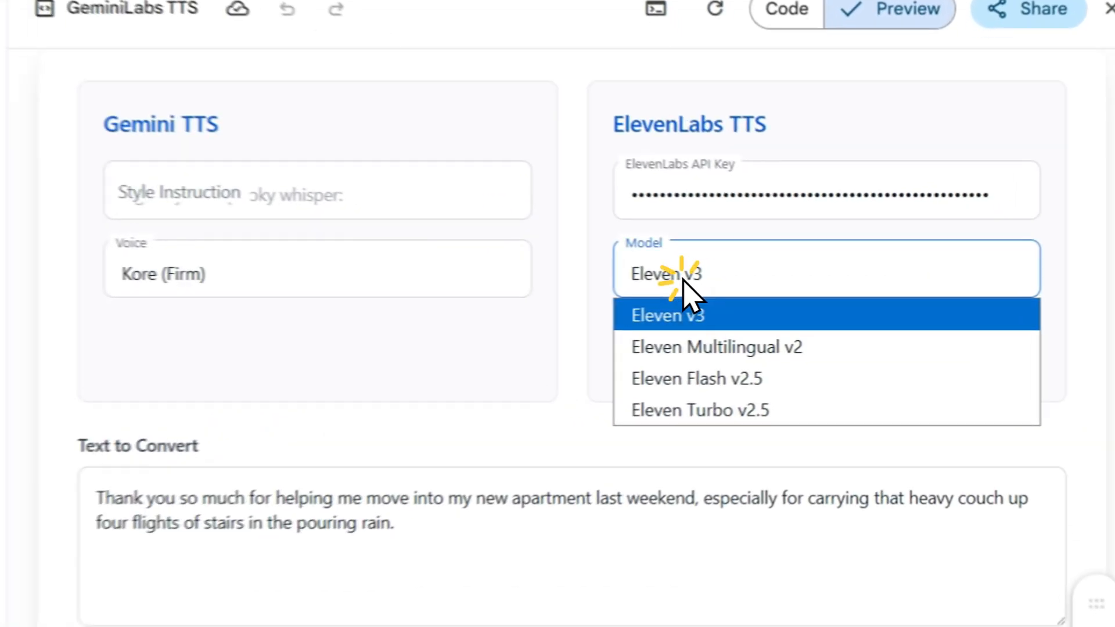
pyautogui.click(667, 314)
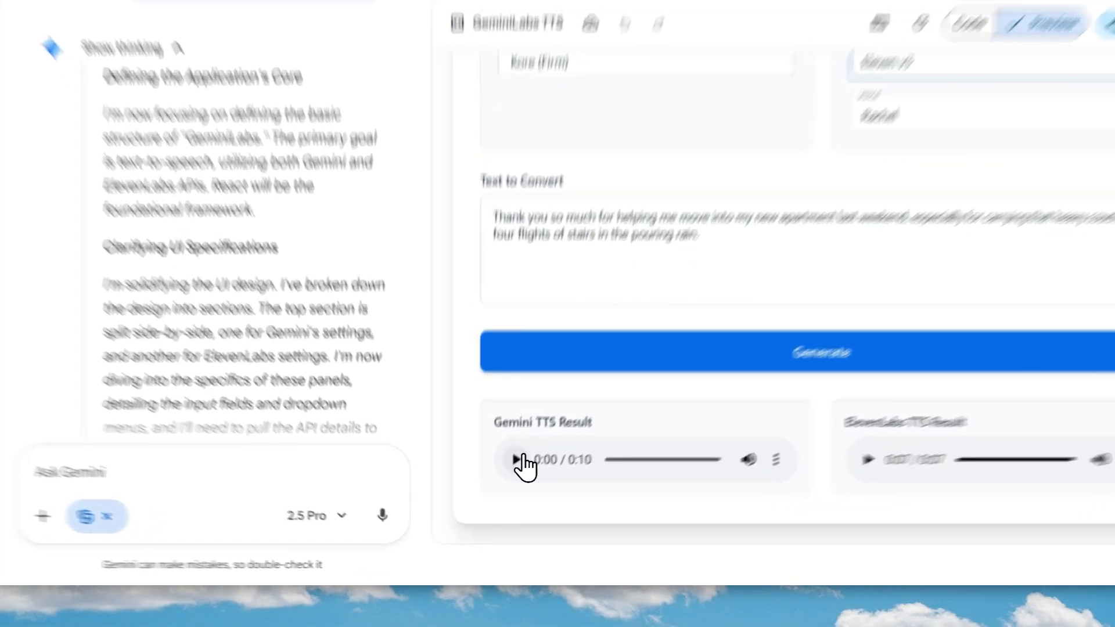
pyautogui.click(515, 472)
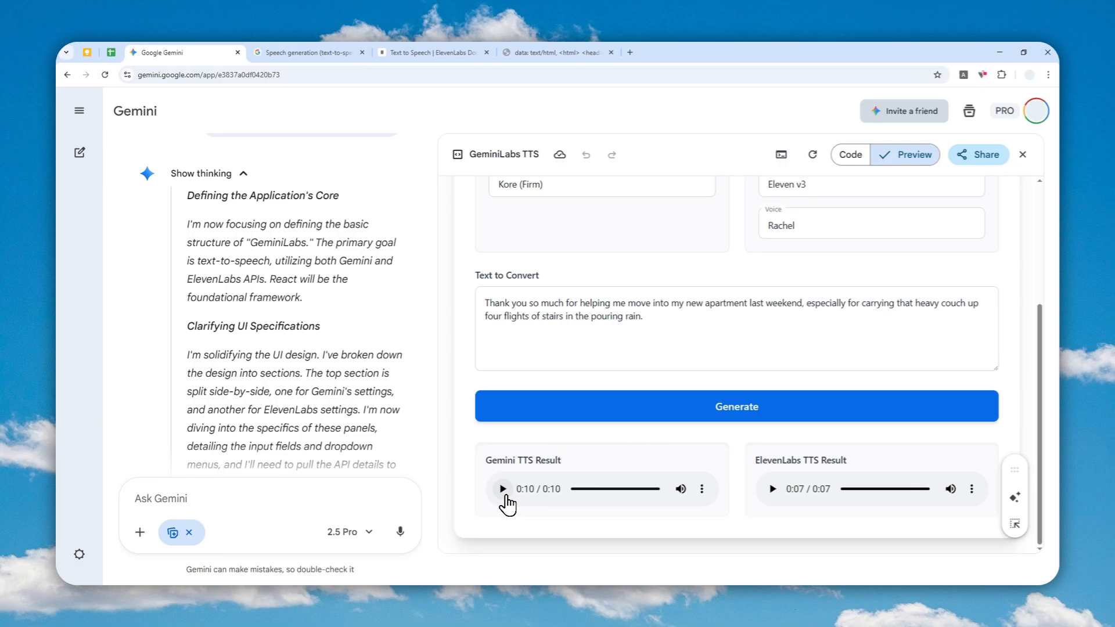
pyautogui.moveTo(554, 492)
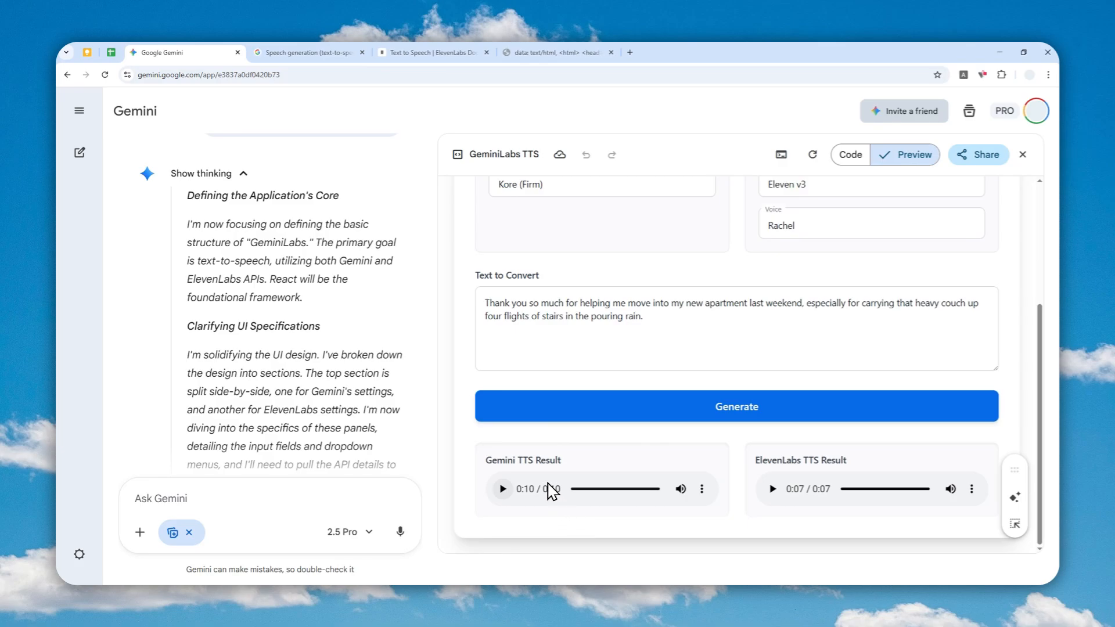
pyautogui.moveTo(557, 495)
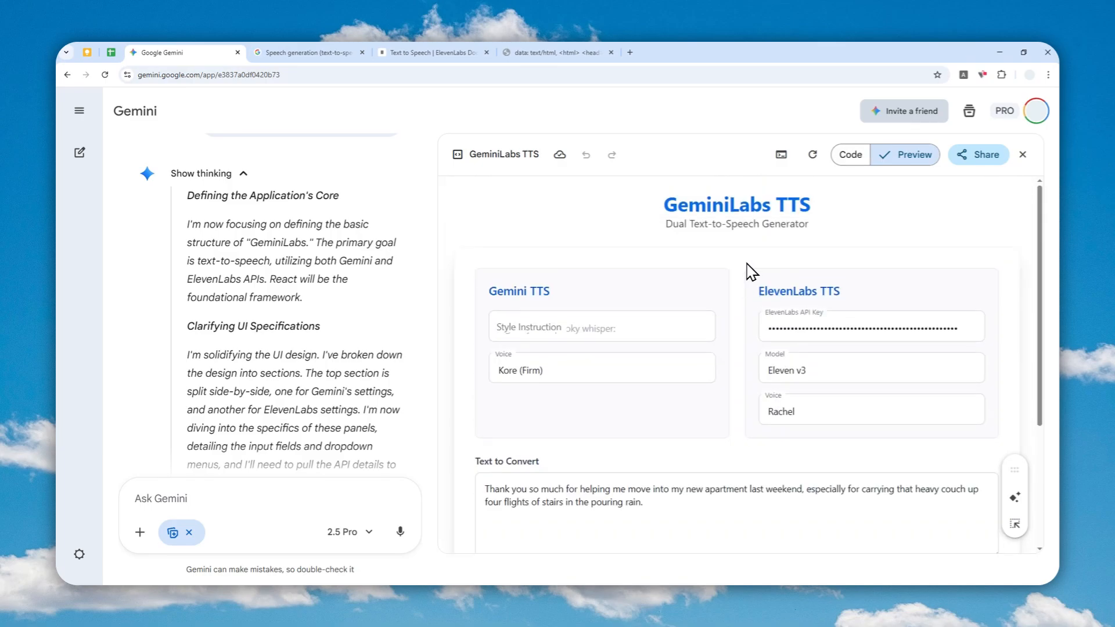
# In a new chat, send the GeminiLabs app prompt with Canvas enabled and 2.5 Pro.
pyautogui.click(630, 52)
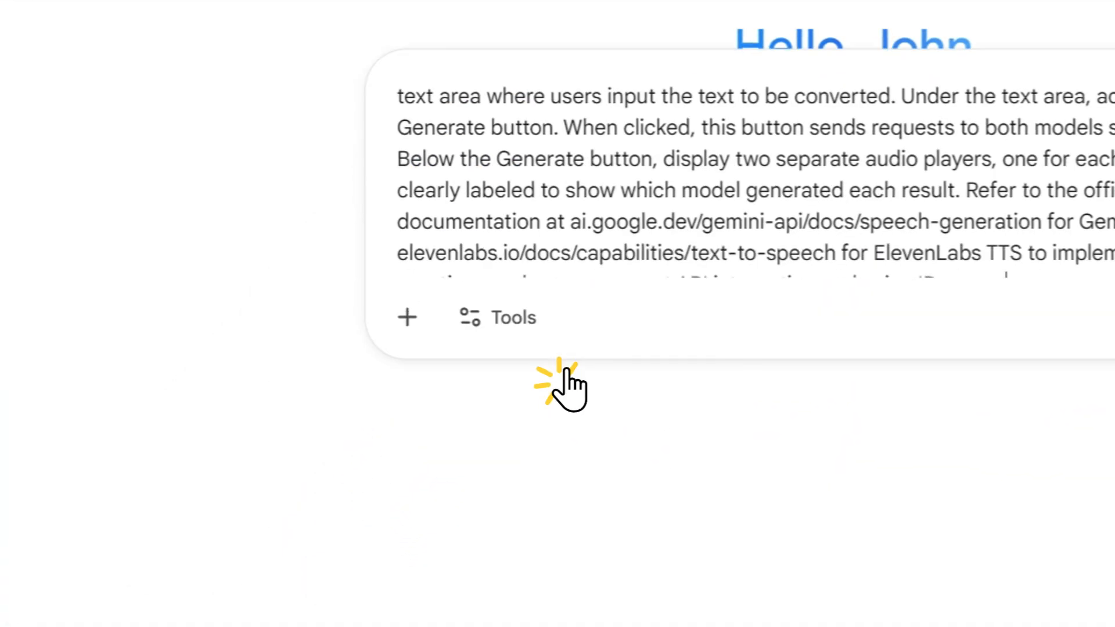
pyautogui.click(500, 317)
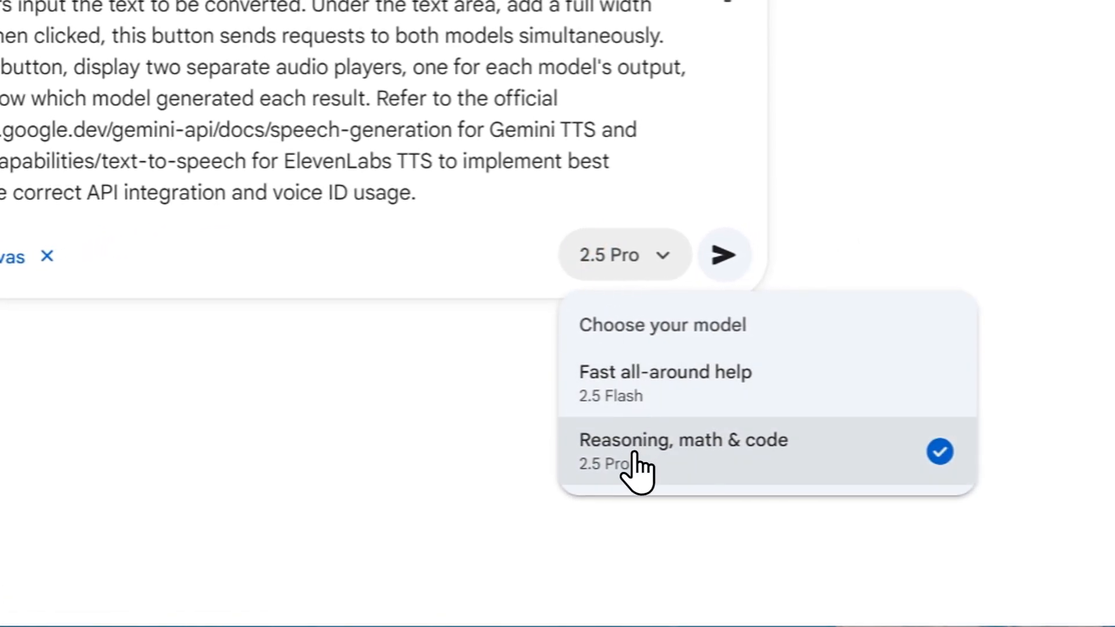
pyautogui.click(683, 440)
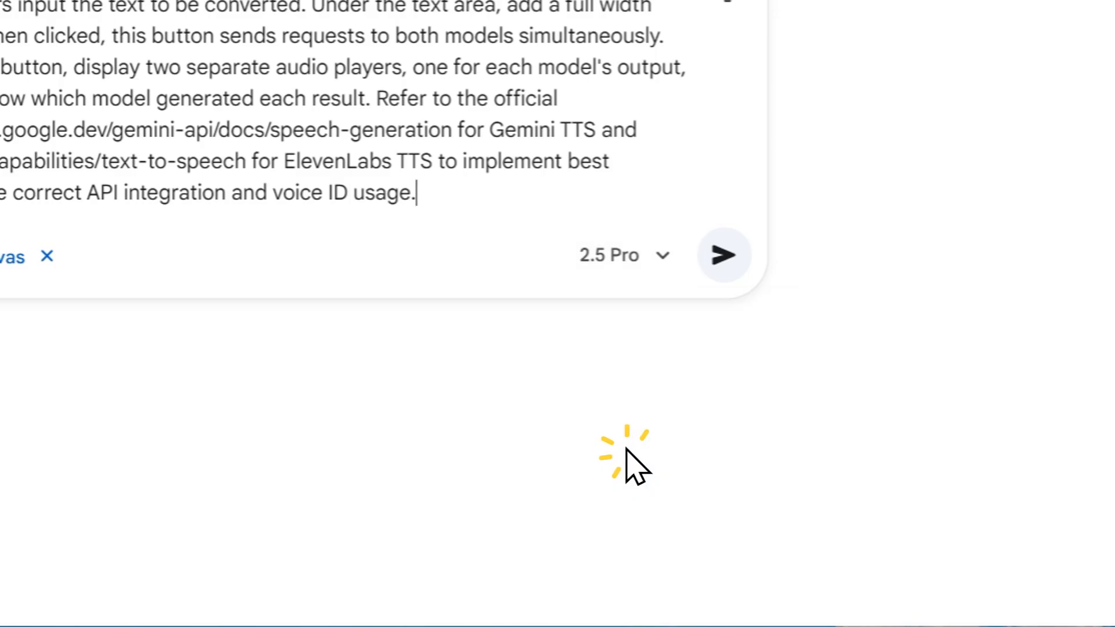
pyautogui.click(724, 255)
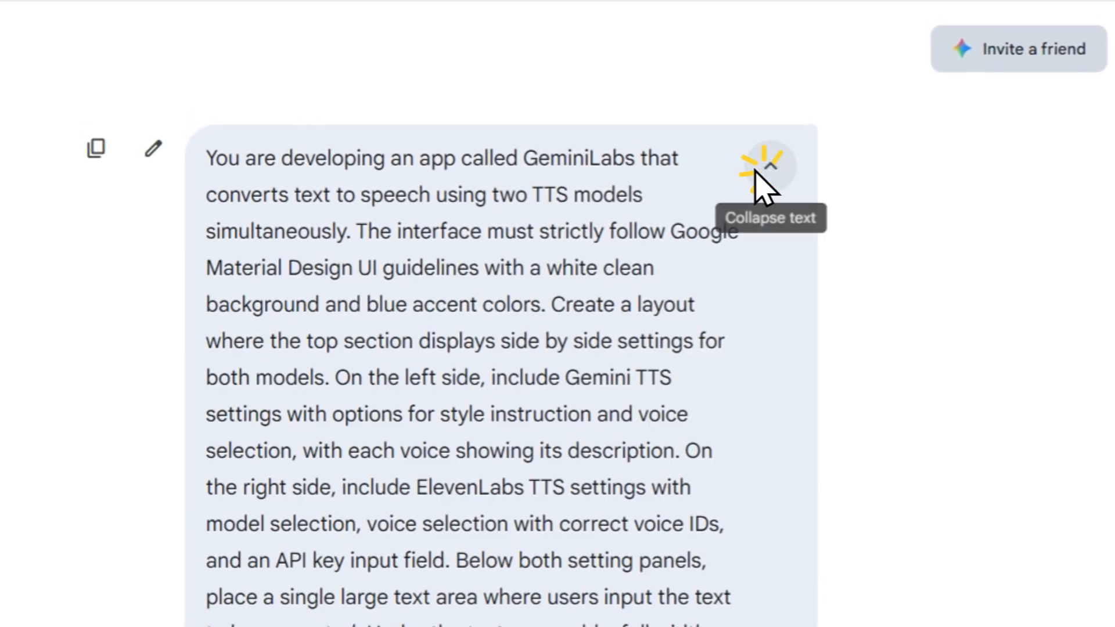
# Collapse the sent prompt and return to the original GeminiLabs TTS preview tab.
pyautogui.click(771, 165)
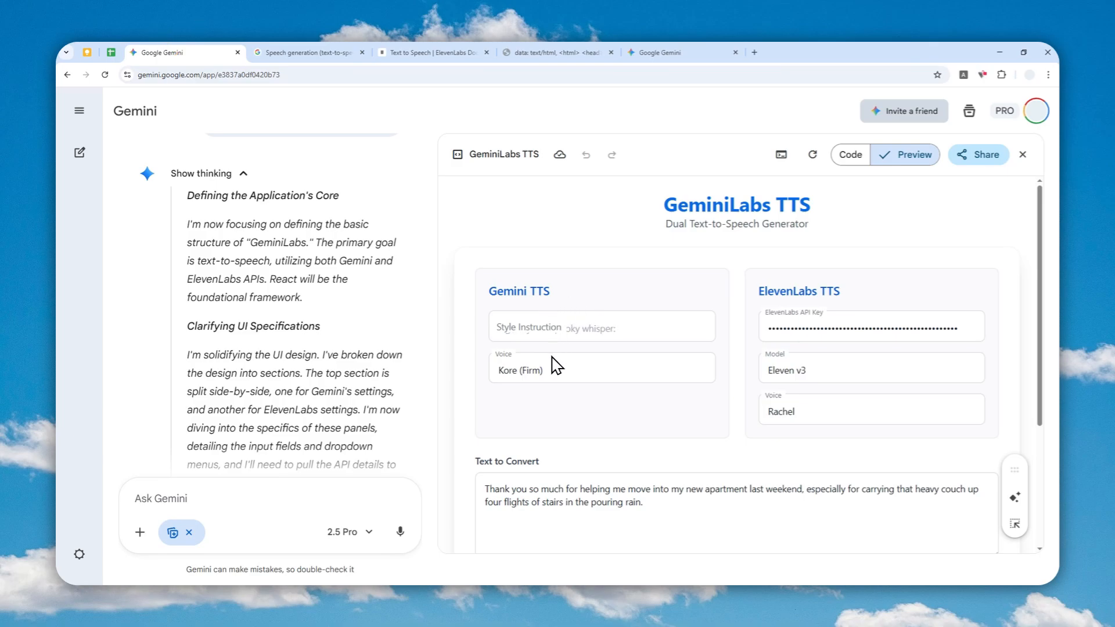
pyautogui.click(311, 51)
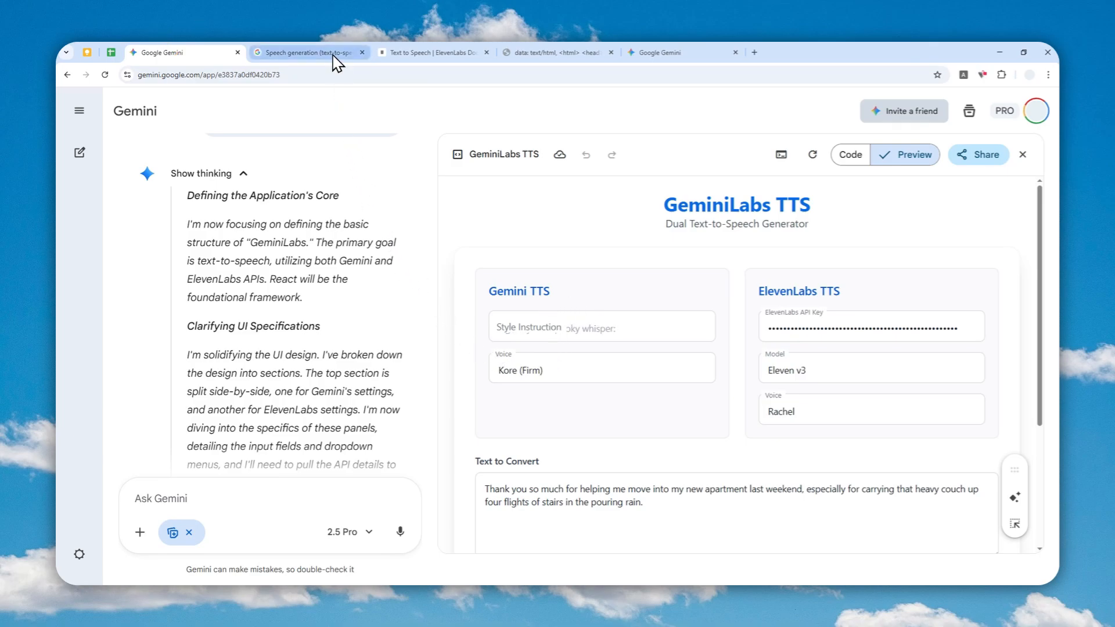
# Look over the ElevenLabs Text to Speech docs, then go to the new Gemini chat tab.
pyautogui.click(427, 51)
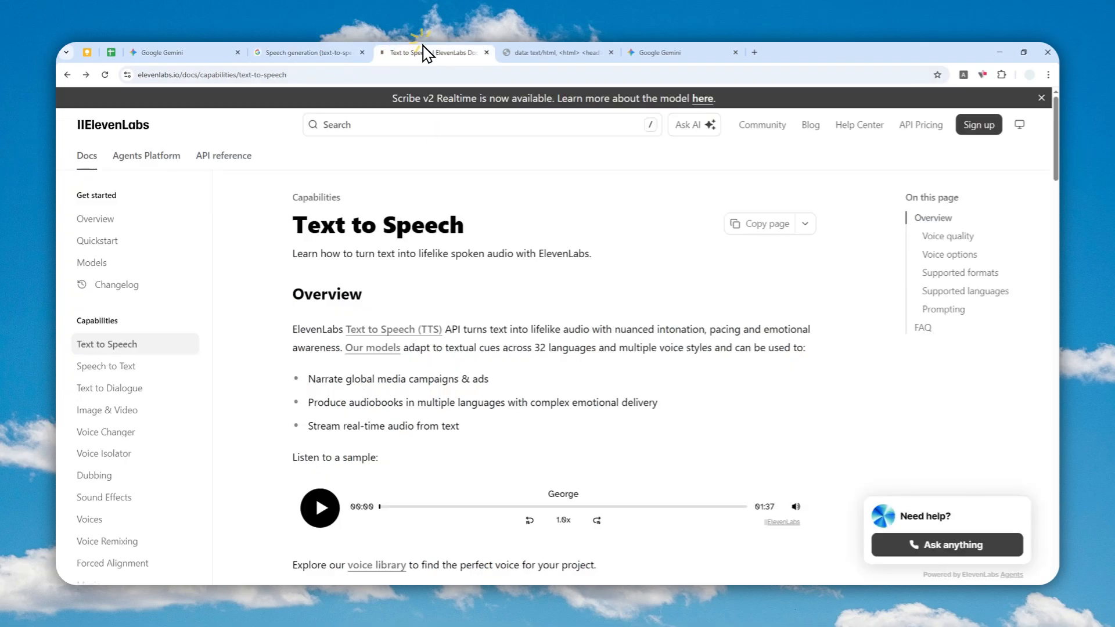
pyautogui.moveTo(436, 291)
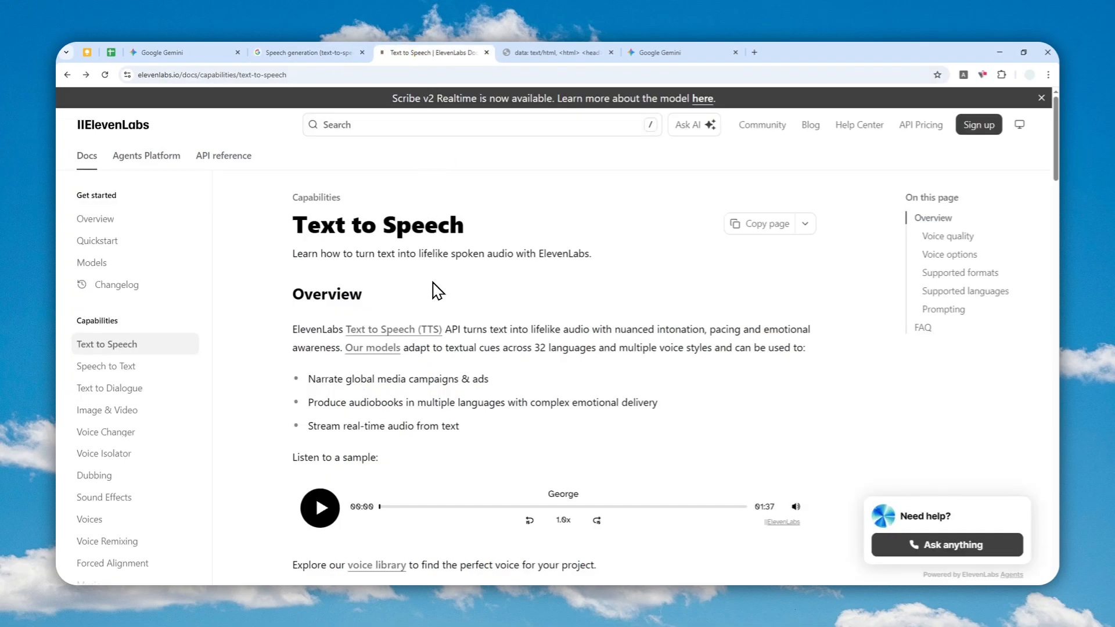
pyautogui.moveTo(460, 352)
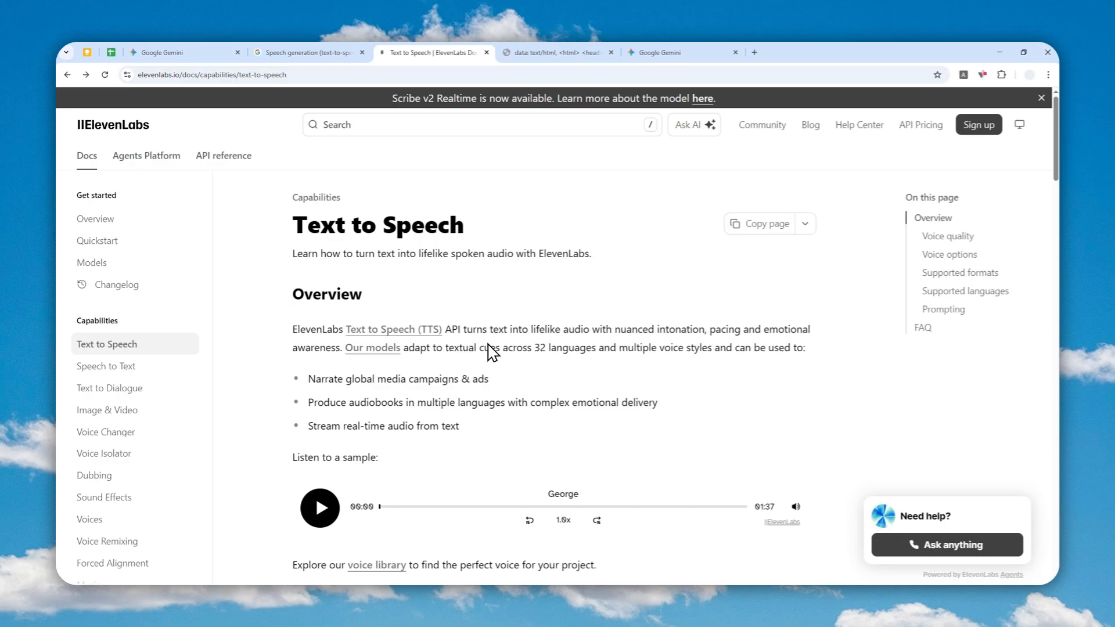
pyautogui.click(658, 51)
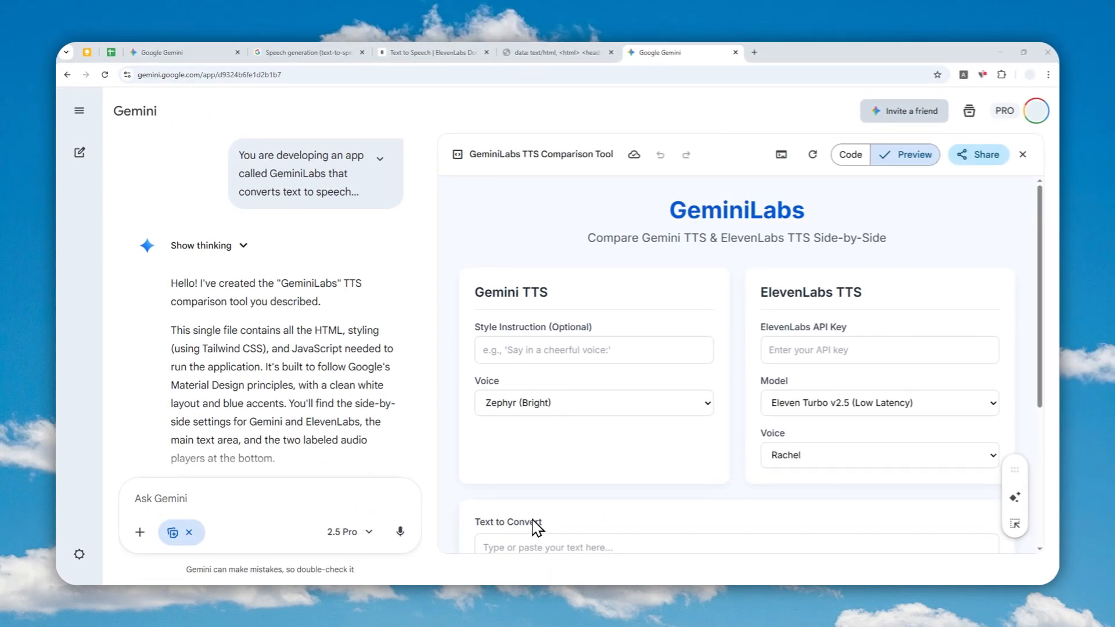
pyautogui.moveTo(553, 343)
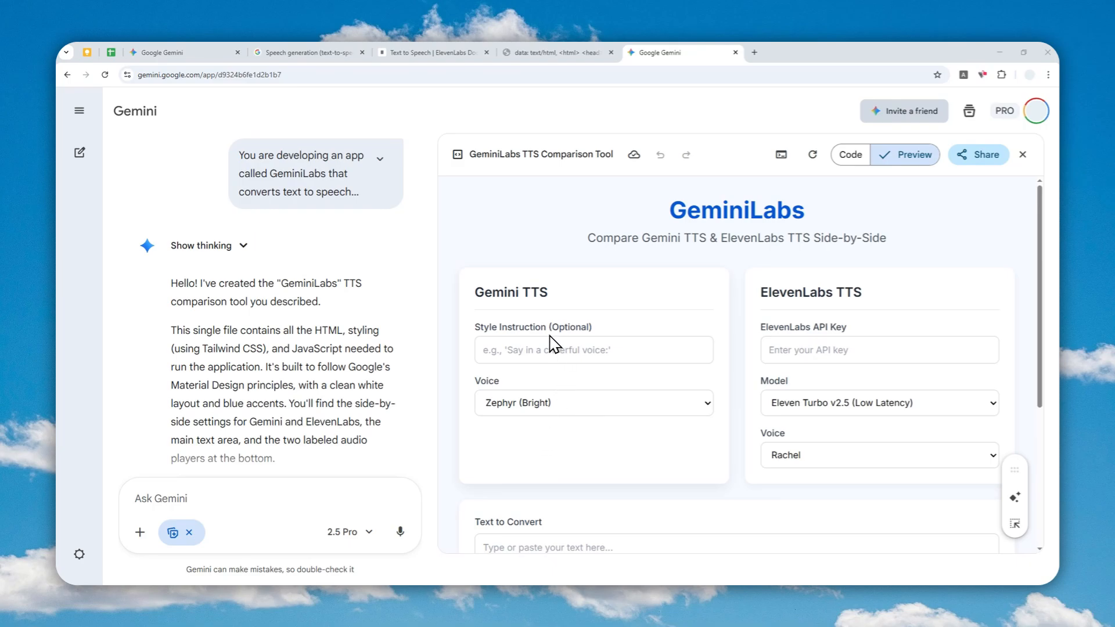
# Scroll the Canvas preview and select the Gemini TTS settings heading.
pyautogui.scroll(-3)
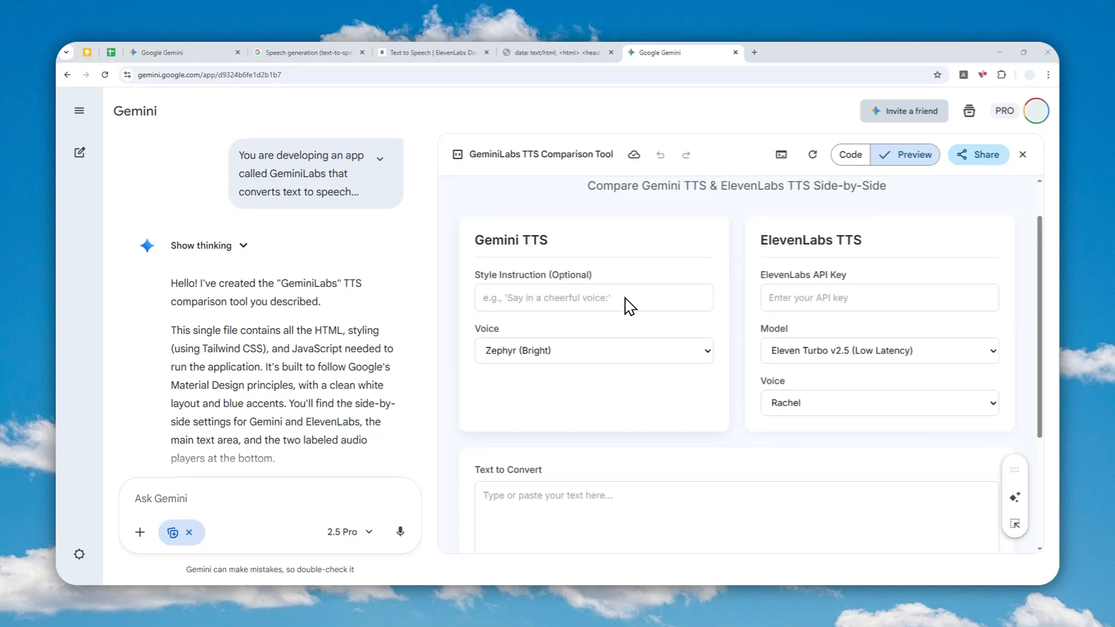
pyautogui.moveTo(608, 317)
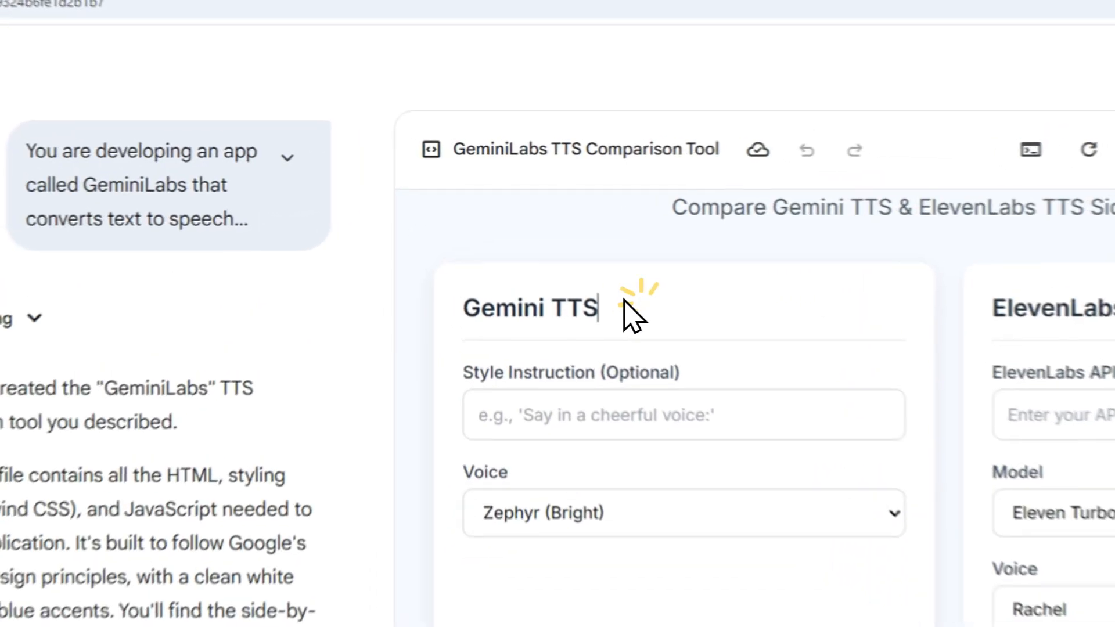
pyautogui.doubleClick(530, 307)
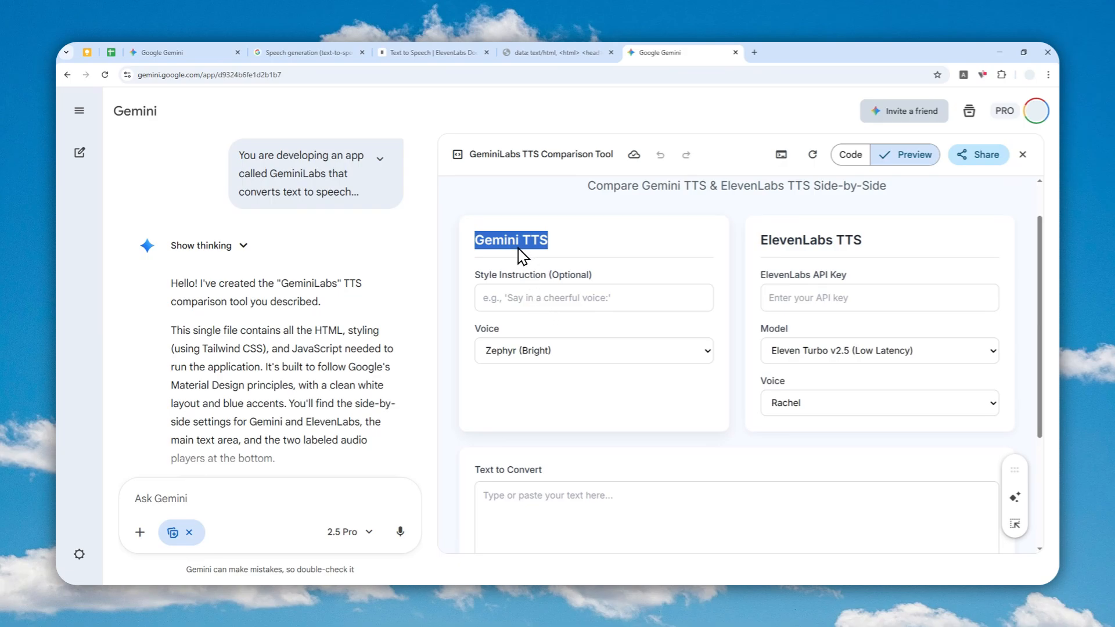
pyautogui.moveTo(553, 328)
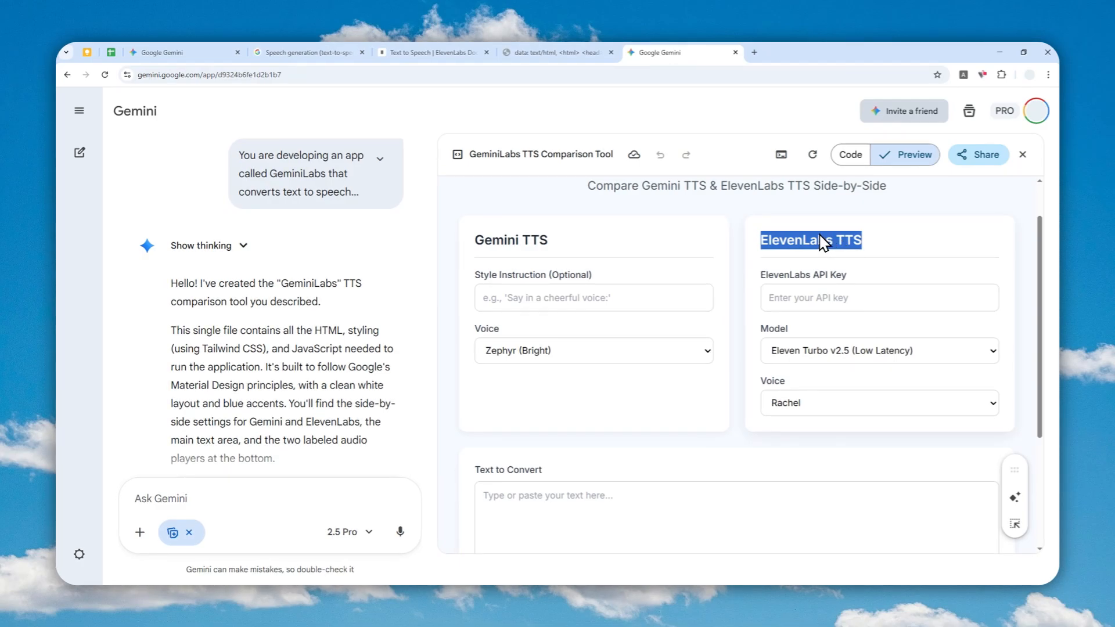
pyautogui.moveTo(761, 269)
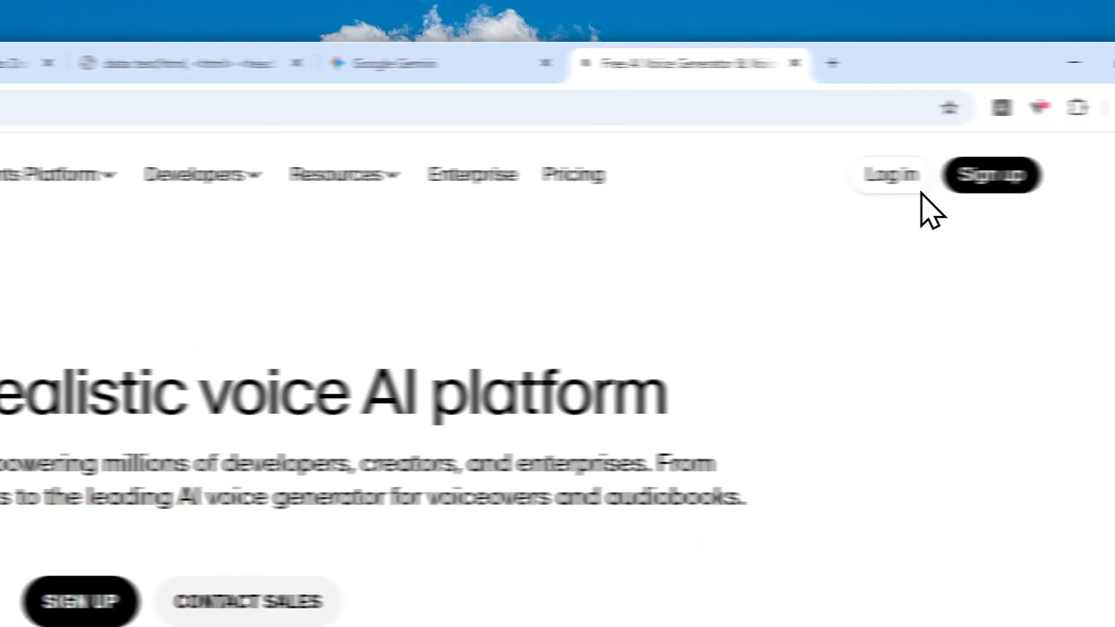
# Log in to ElevenLabs and go to Developers > API Keys.
pyautogui.click(989, 175)
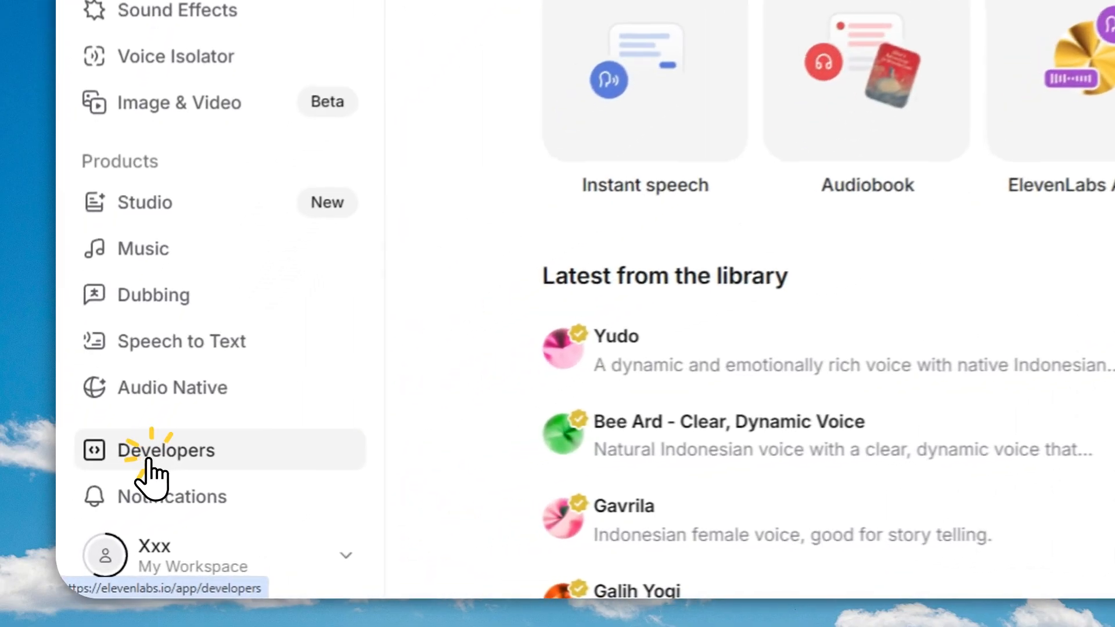
pyautogui.click(167, 450)
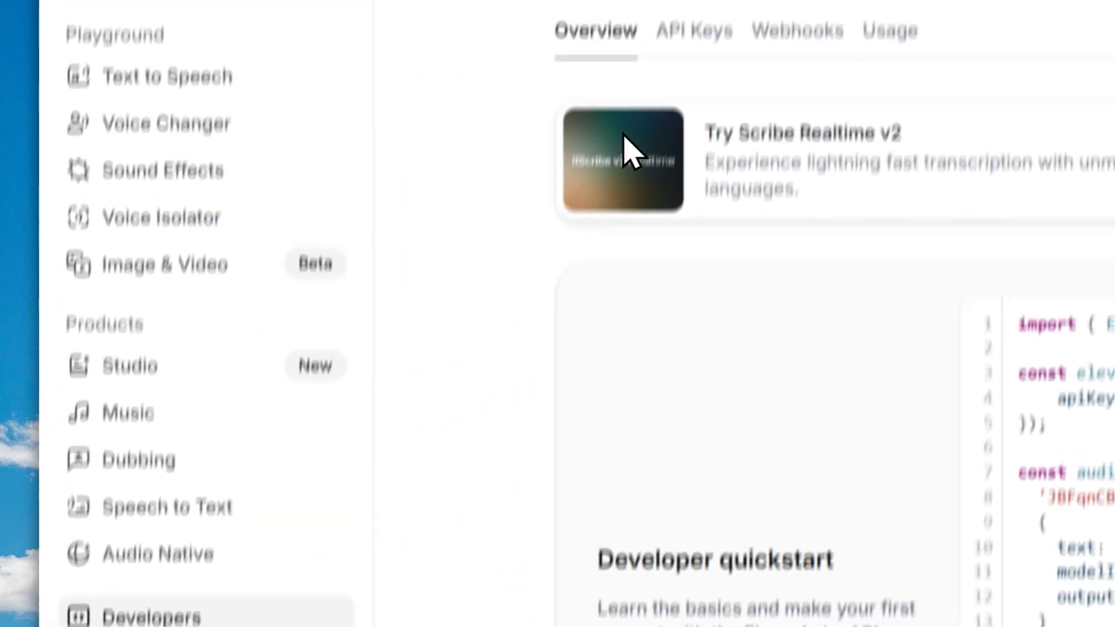
pyautogui.click(693, 31)
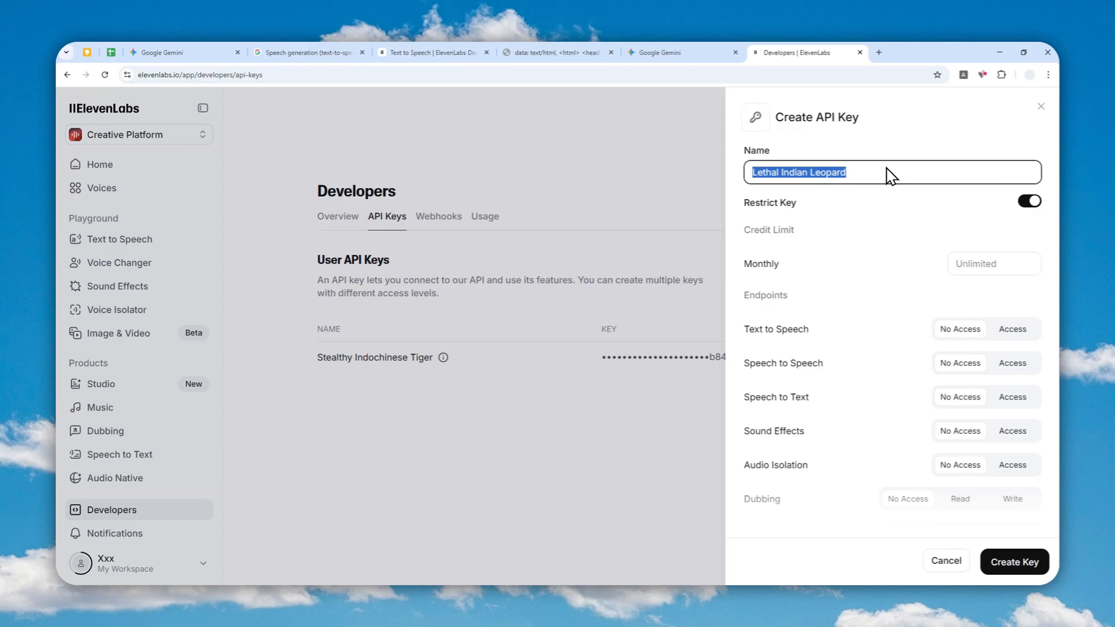
# Grant the 'Lethal Indian Leopard' key Text to Speech access and create it.
pyautogui.scroll(-3)
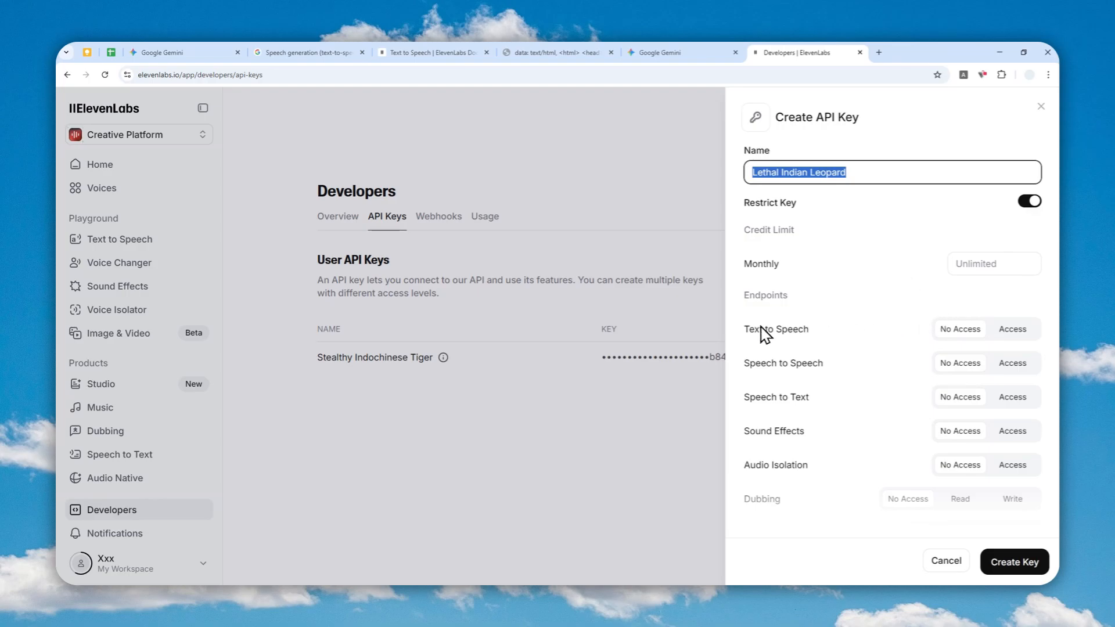
pyautogui.click(1011, 329)
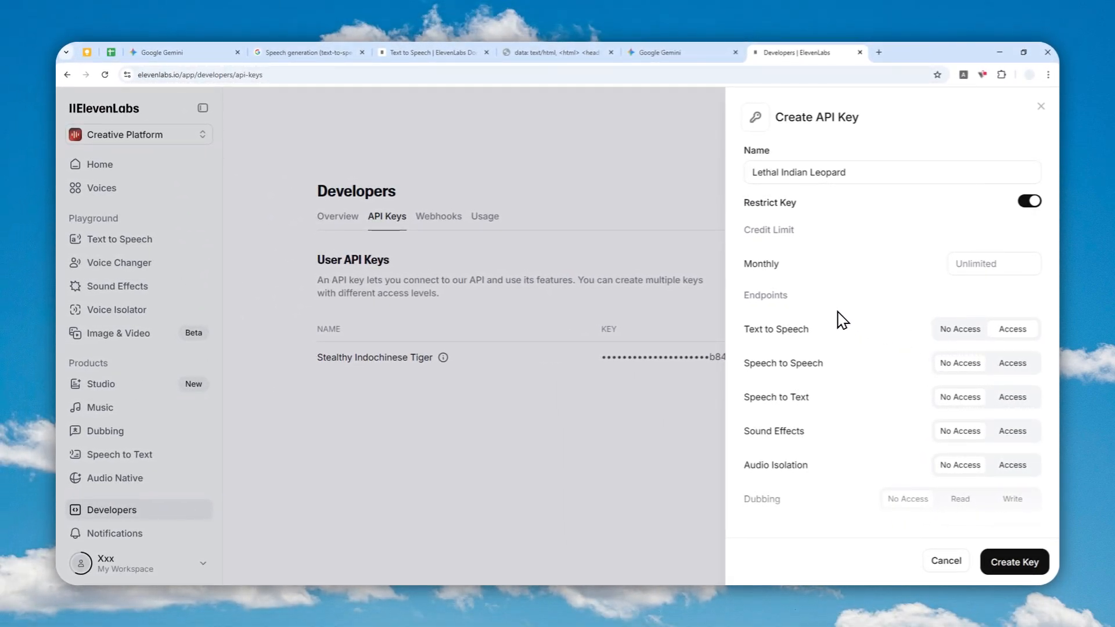
pyautogui.scroll(-3)
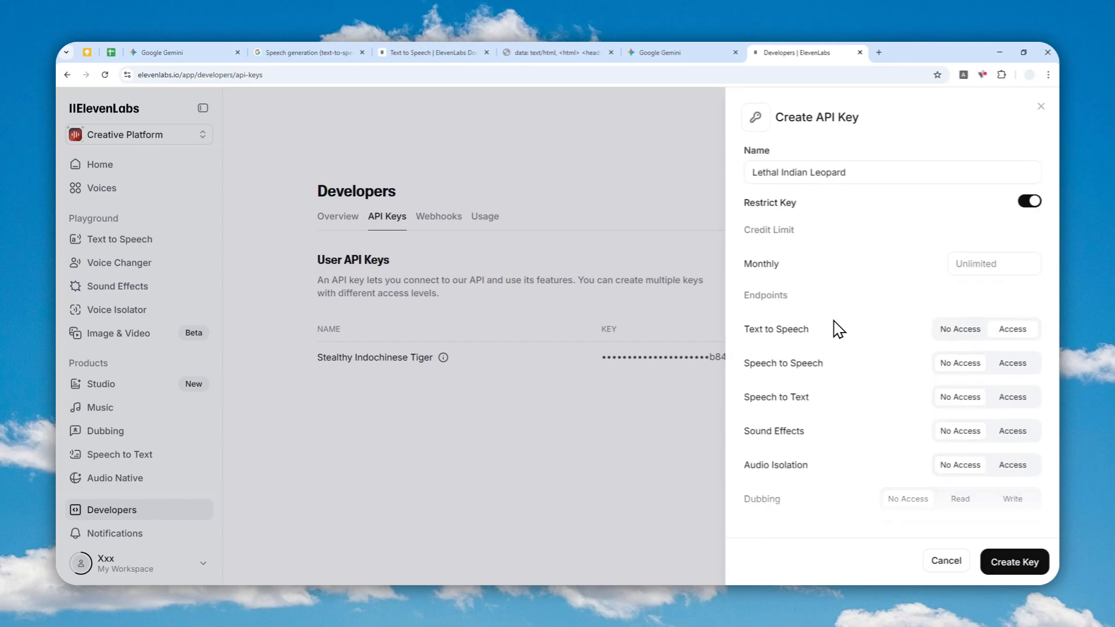
pyautogui.moveTo(1004, 532)
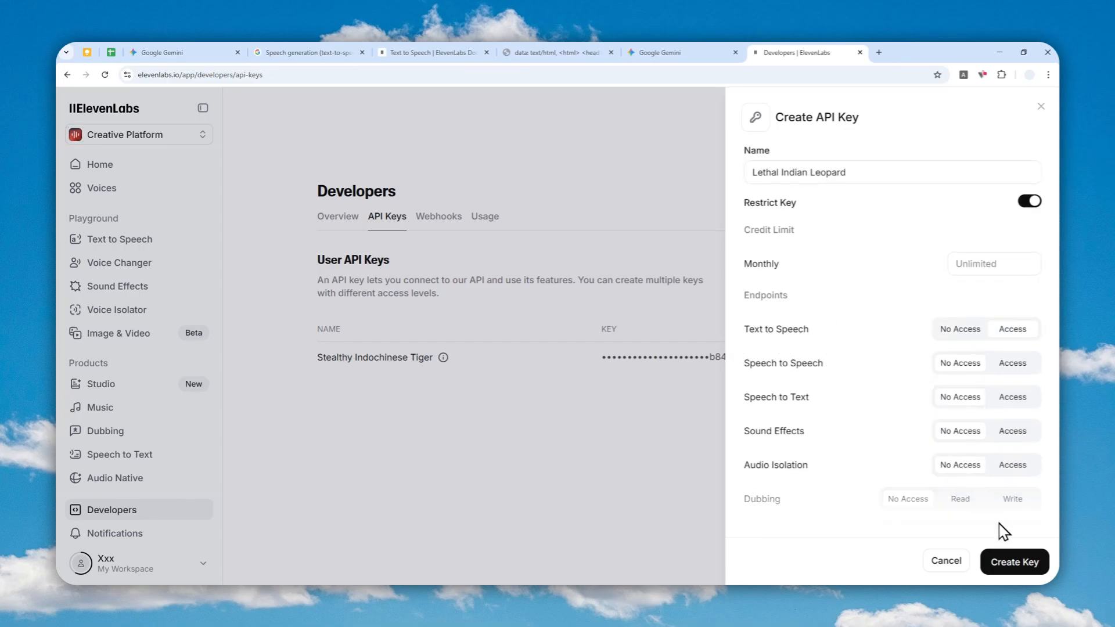
pyautogui.click(1013, 562)
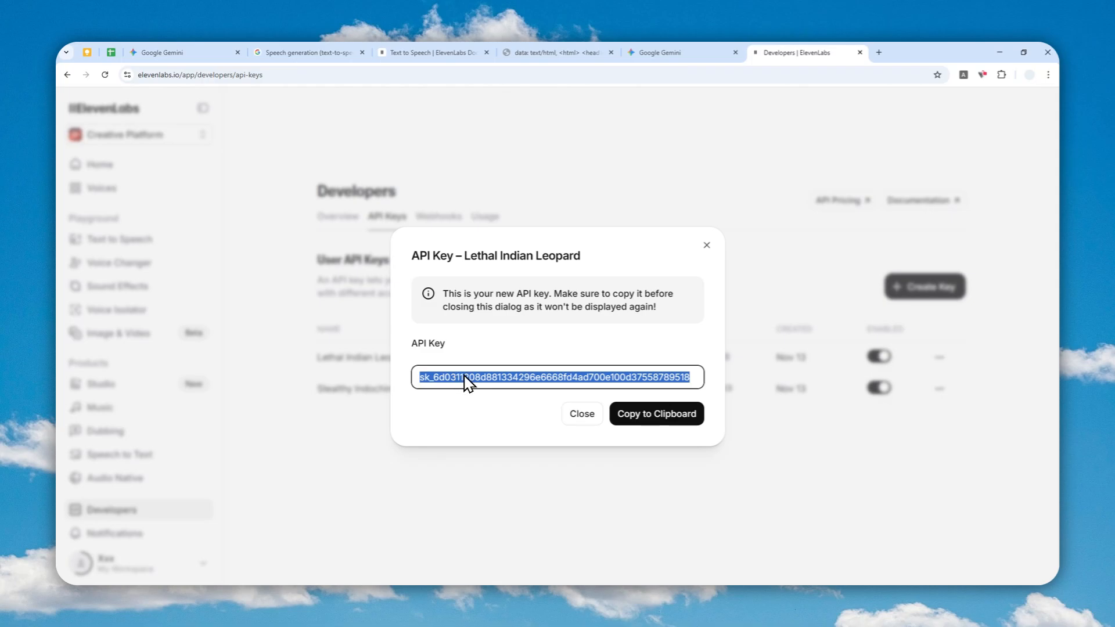
pyautogui.moveTo(467, 333)
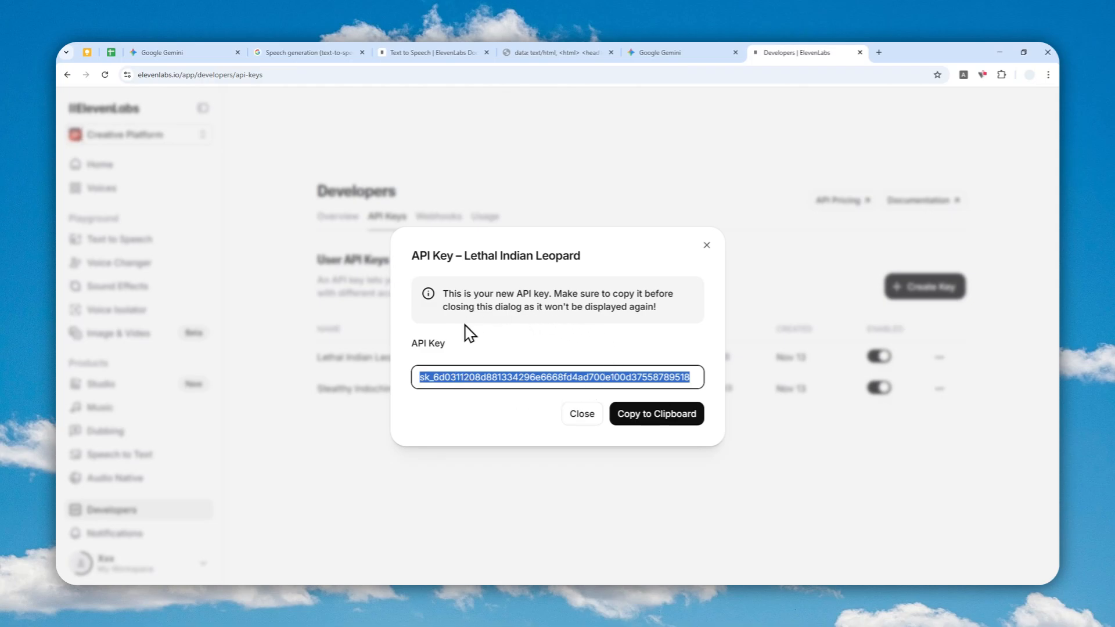
pyautogui.moveTo(427, 335)
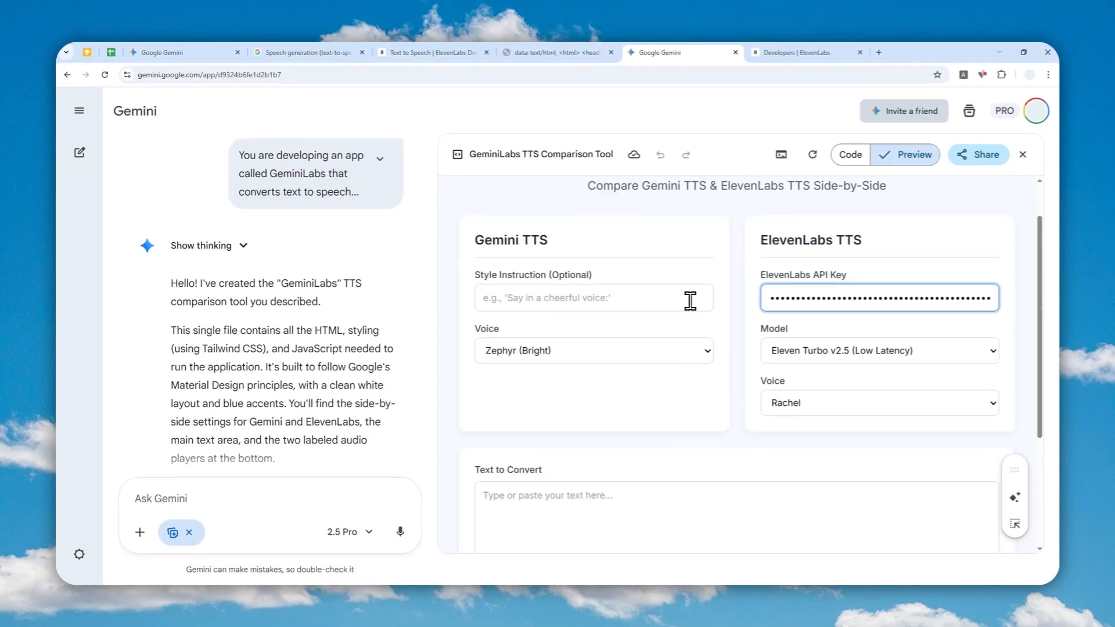
# Set the Gemini style instruction to 'British accent' and voice to Despina (Smooth).
pyautogui.click(593, 298)
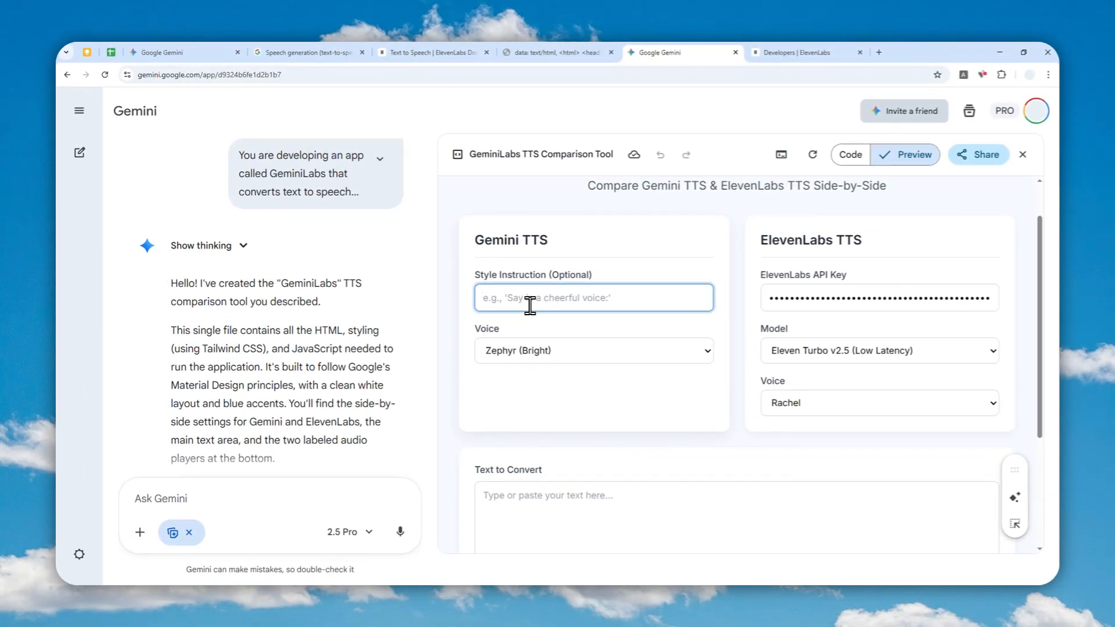
pyautogui.write('British')
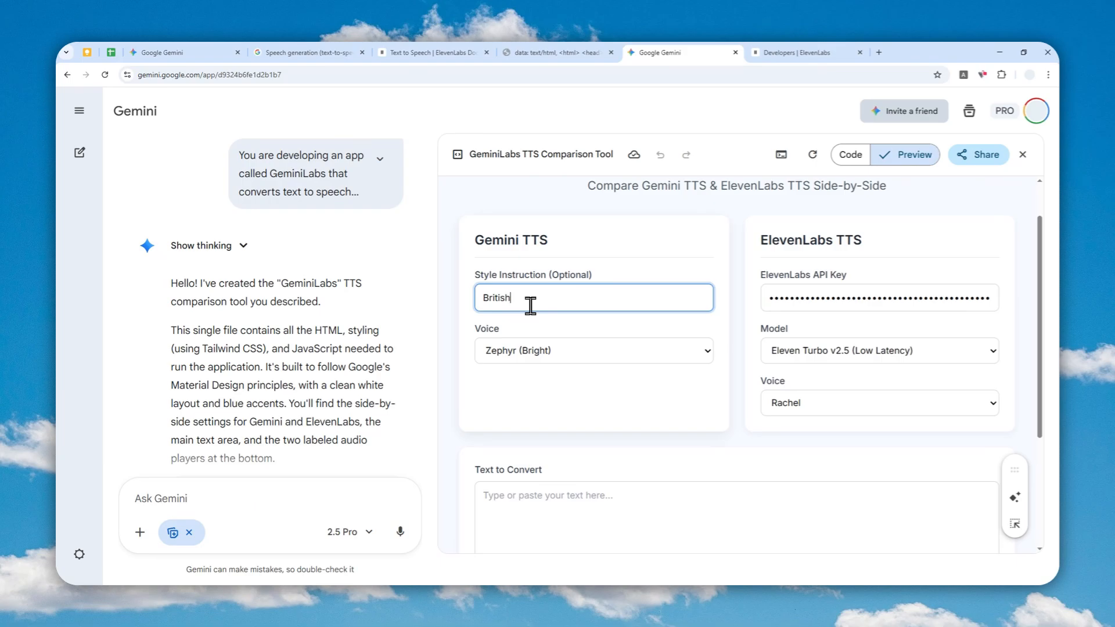
pyautogui.write('accent')
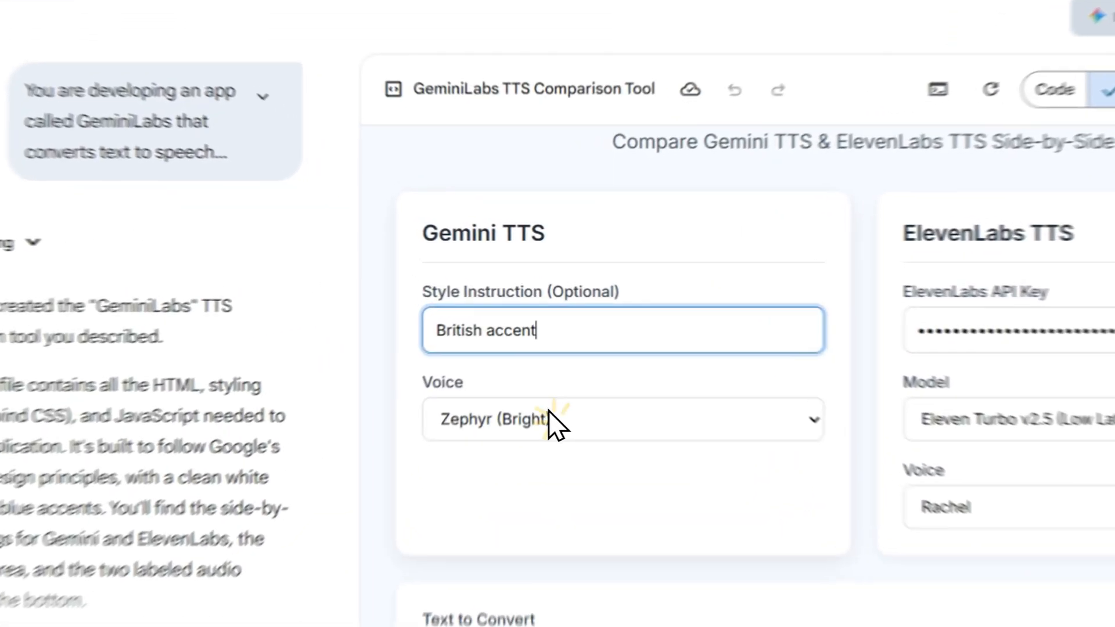
pyautogui.click(621, 418)
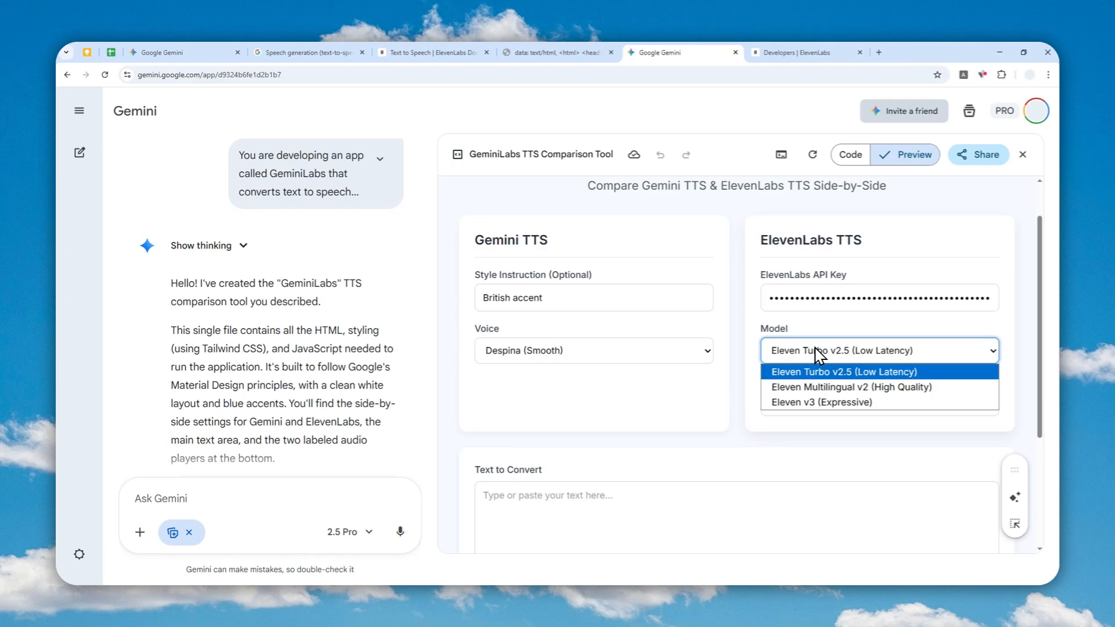
pyautogui.moveTo(849, 386)
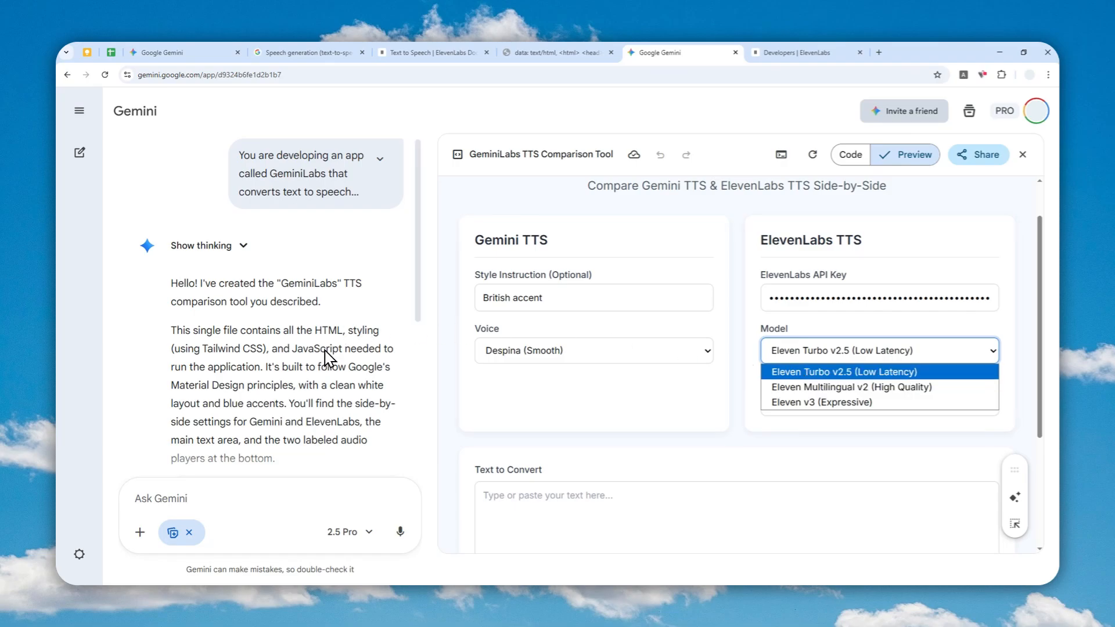
pyautogui.moveTo(813, 410)
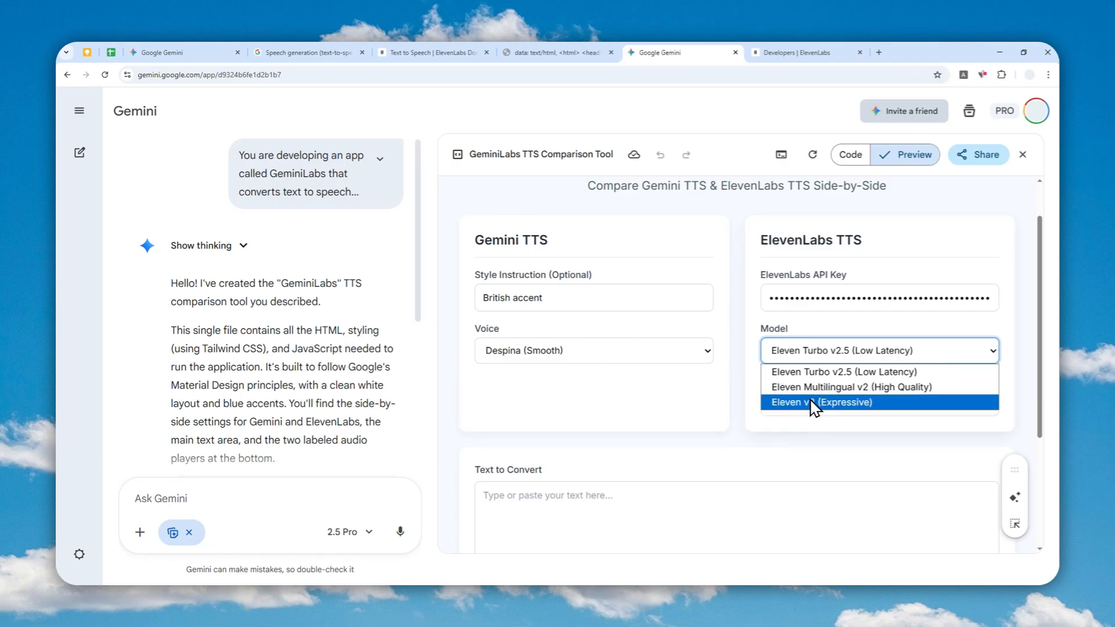
# Set the ElevenLabs model to Eleven v3 (Expressive) and voice to Adam.
pyautogui.click(823, 402)
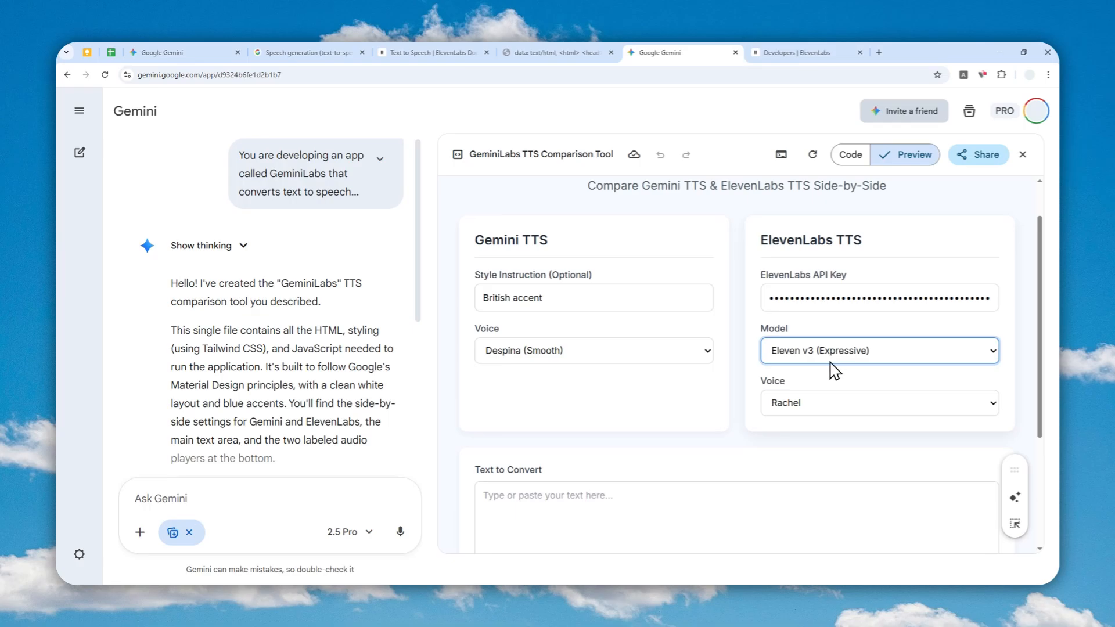
pyautogui.click(879, 402)
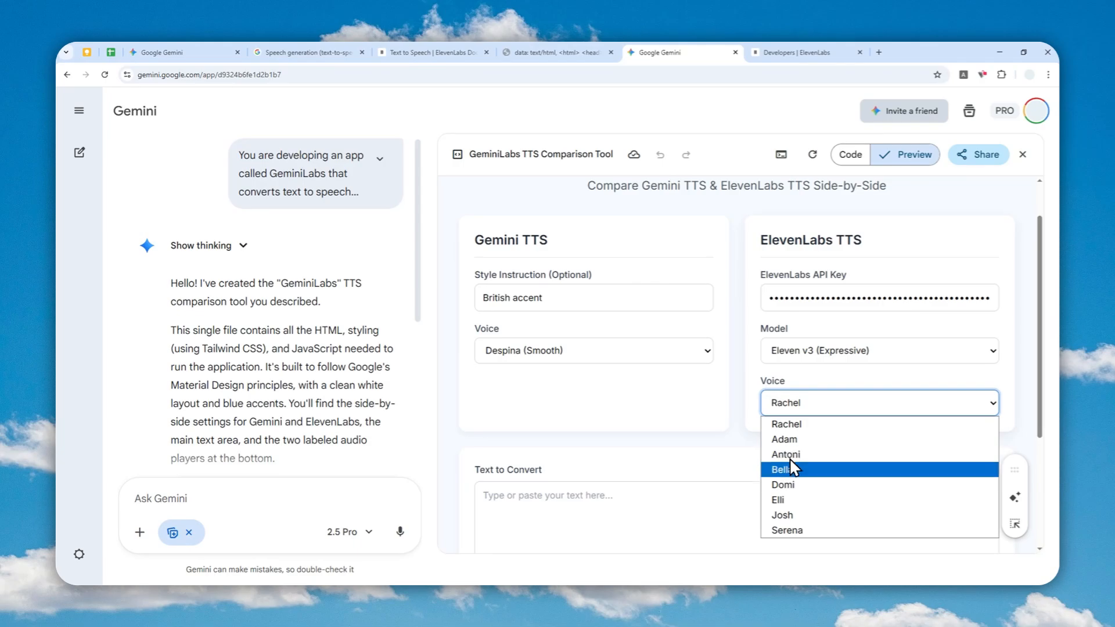
pyautogui.click(785, 439)
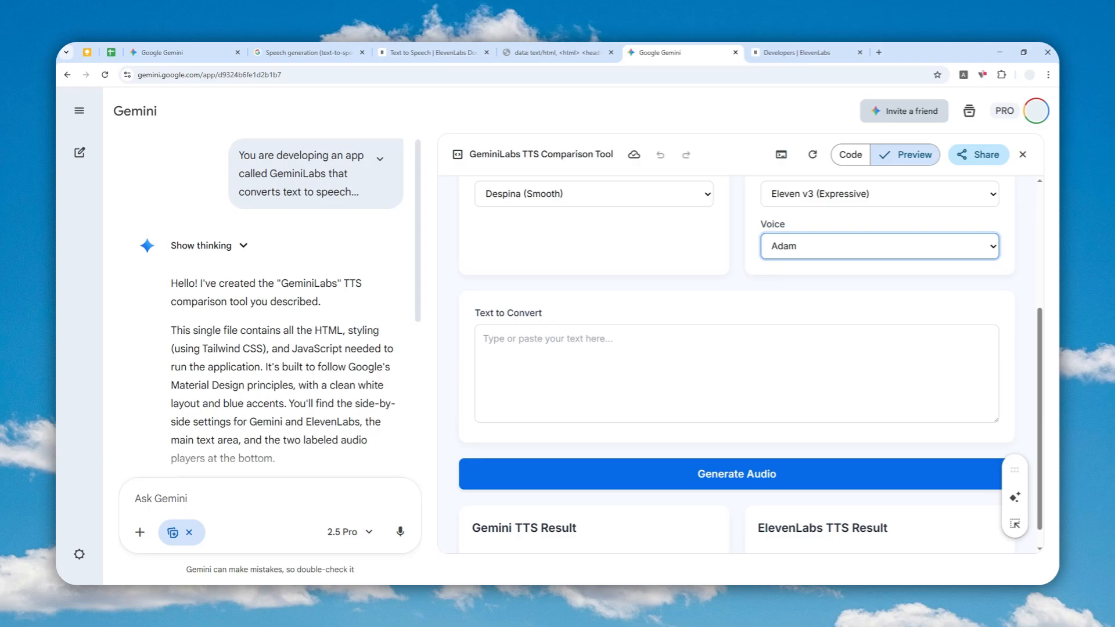
# Enter the birthday surprise-party sentence and generate audio from both services.
pyautogui.write("Tomorrow is my birthday and I can barely sleep because I know my friends have been planning a surprise party, and I've been counting down the hours all week.")
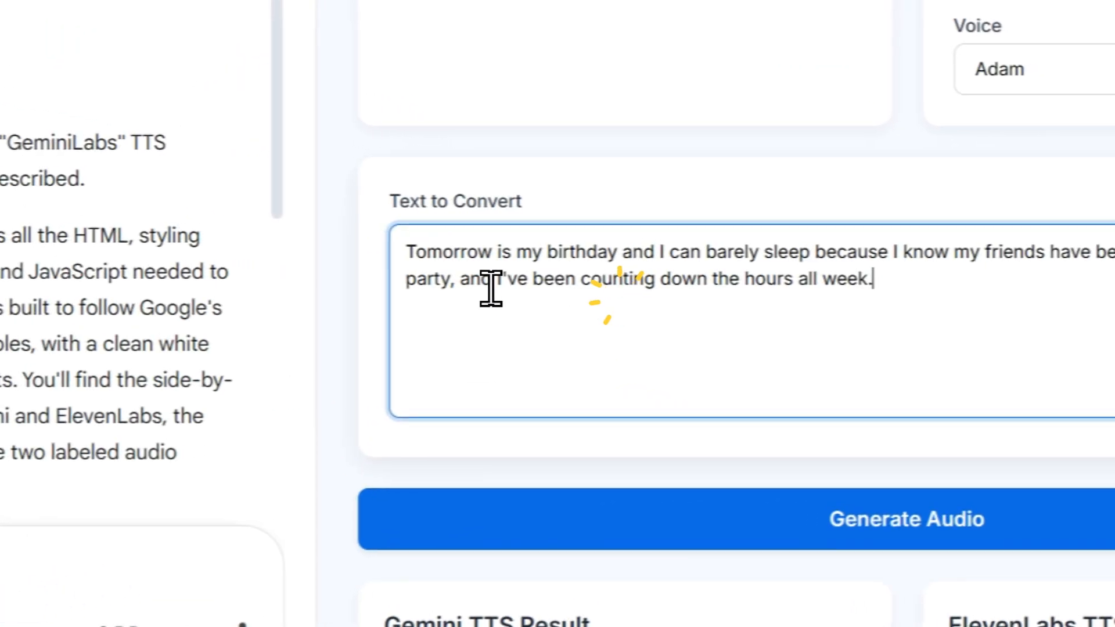
pyautogui.click(906, 519)
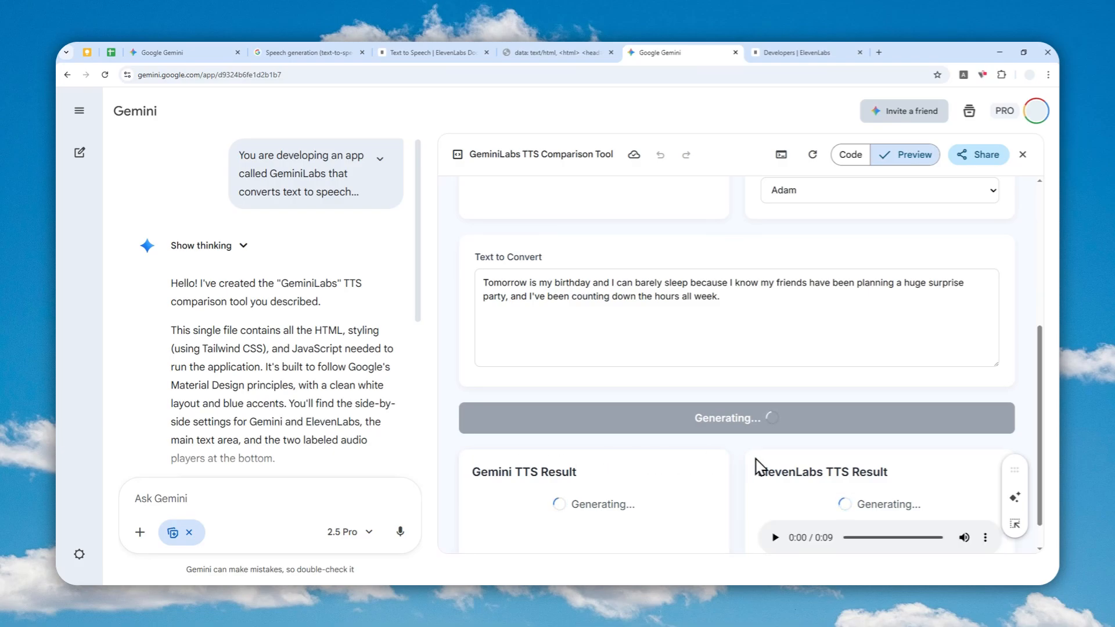
pyautogui.moveTo(738, 176)
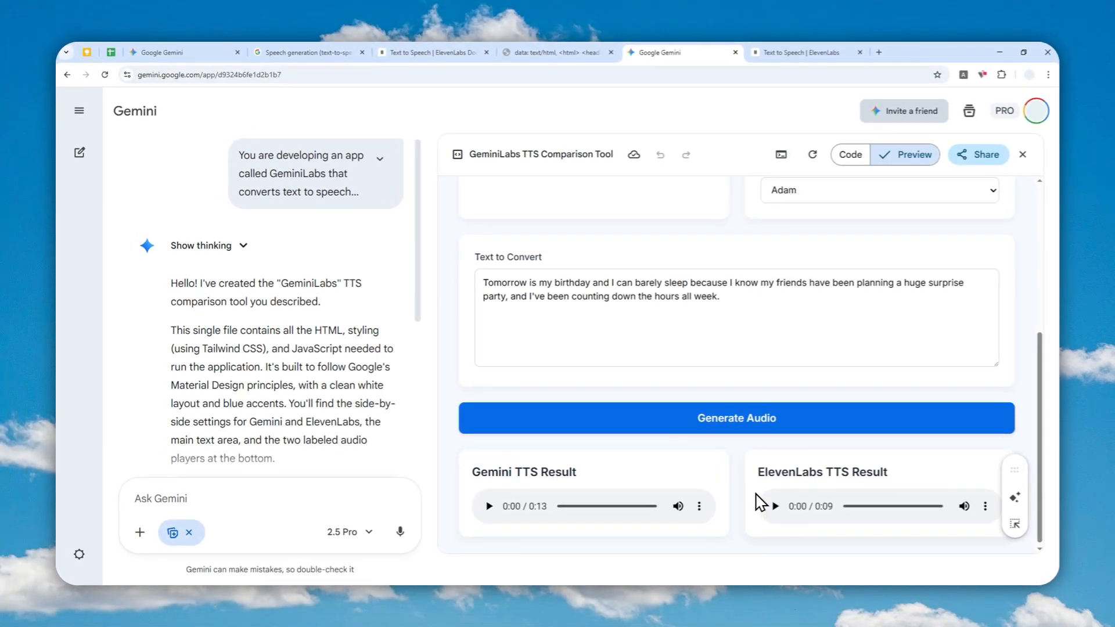
# Play the 9-second ElevenLabs clip and the 13-second Gemini clip, then view the Gemini clip's options.
pyautogui.click(776, 507)
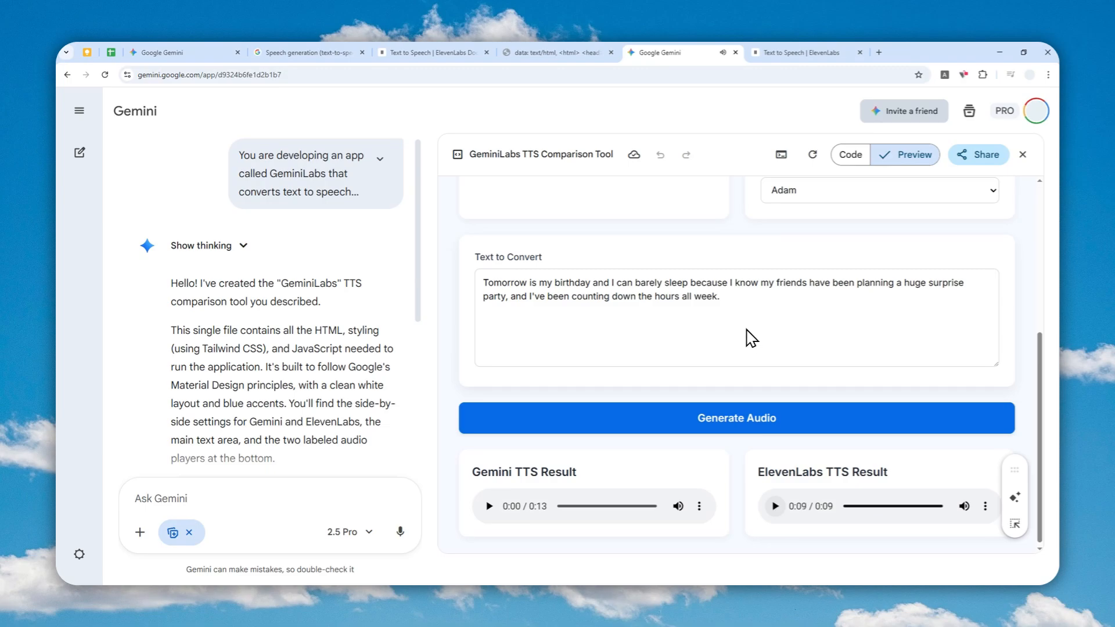
pyautogui.click(489, 506)
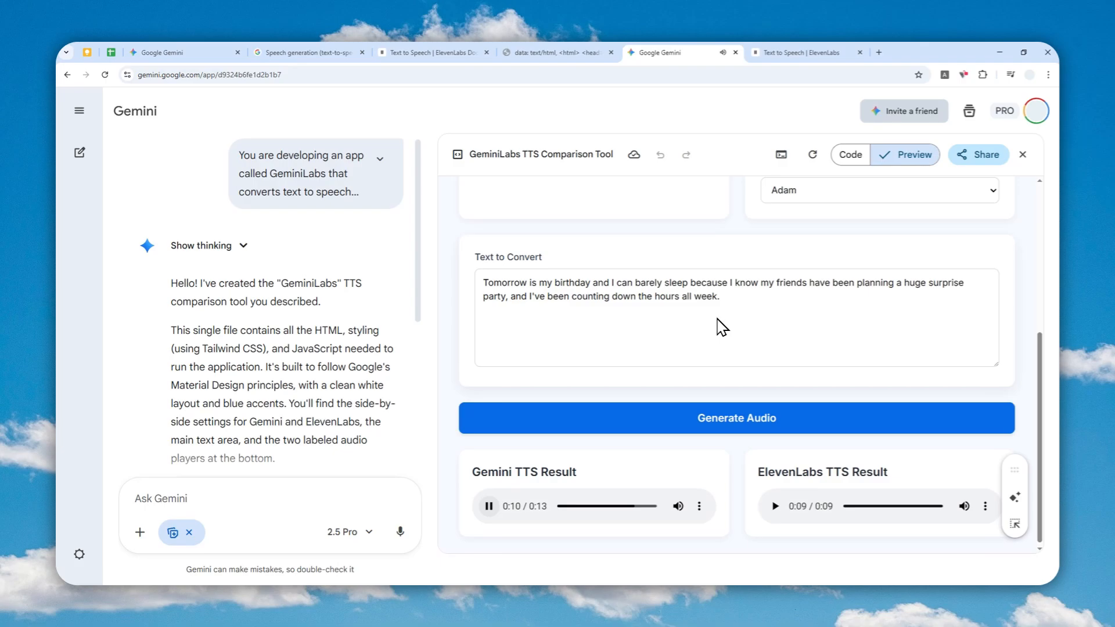
pyautogui.moveTo(714, 455)
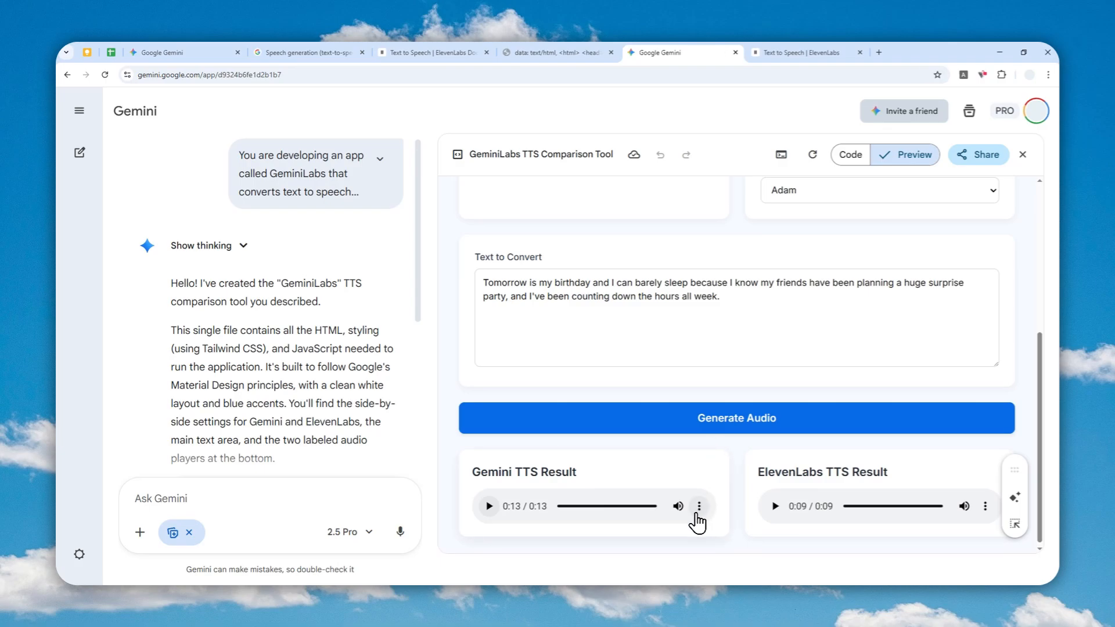
pyautogui.click(699, 506)
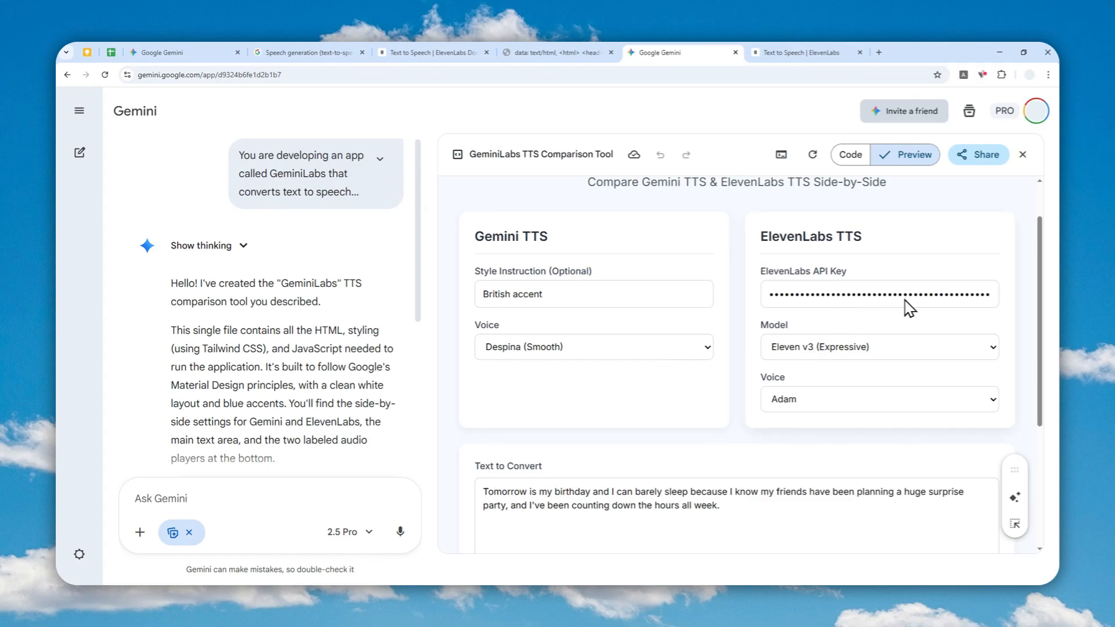
pyautogui.moveTo(814, 328)
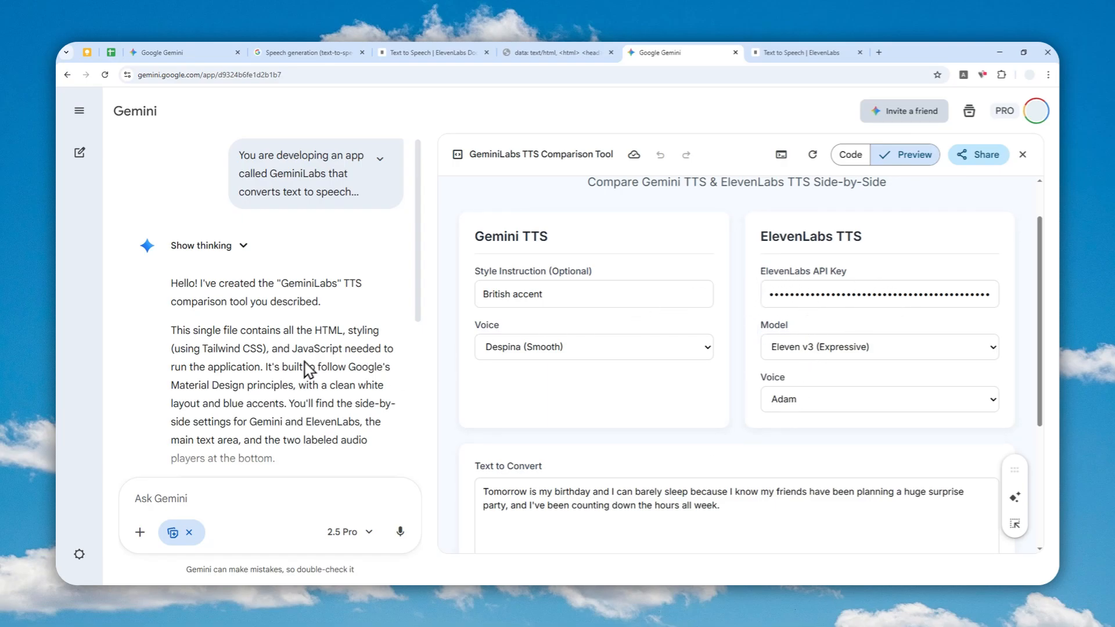
pyautogui.moveTo(238, 463)
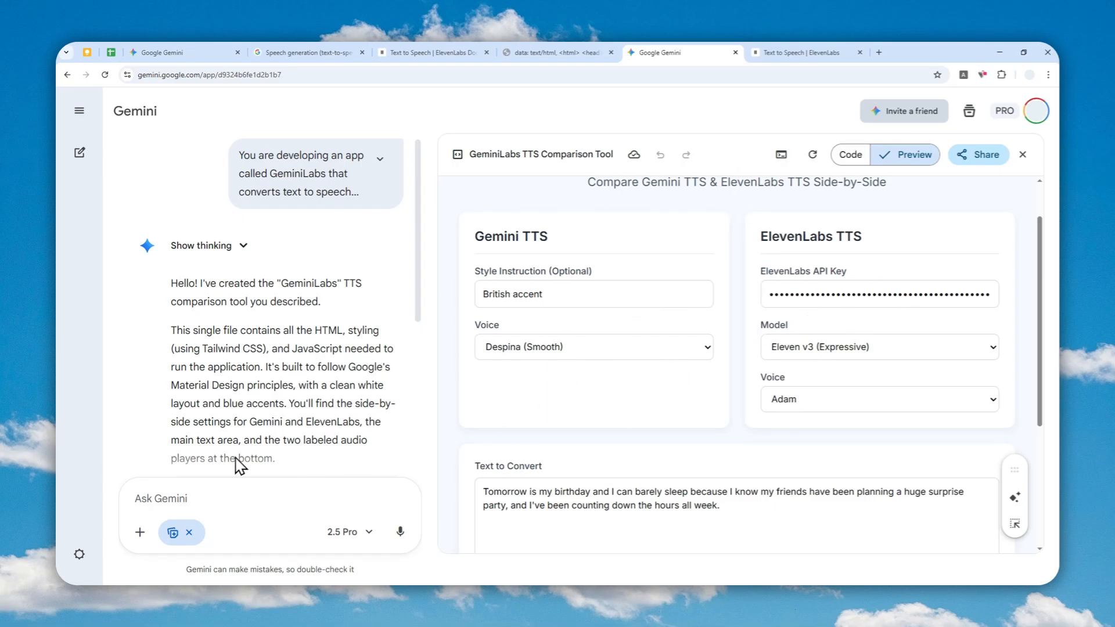
pyautogui.moveTo(283, 490)
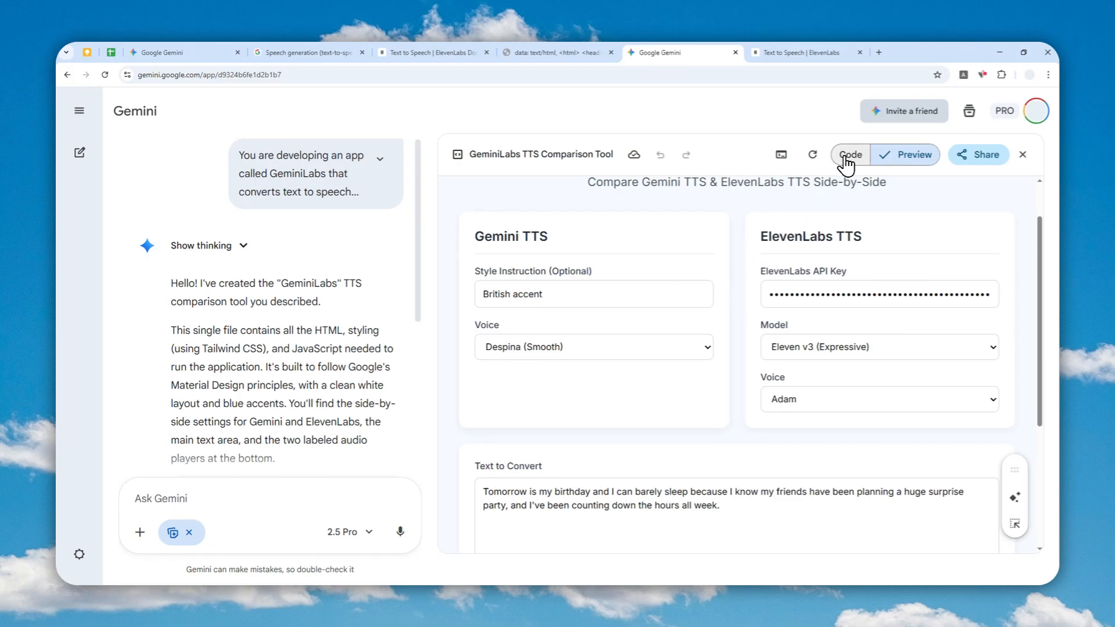
pyautogui.click(850, 154)
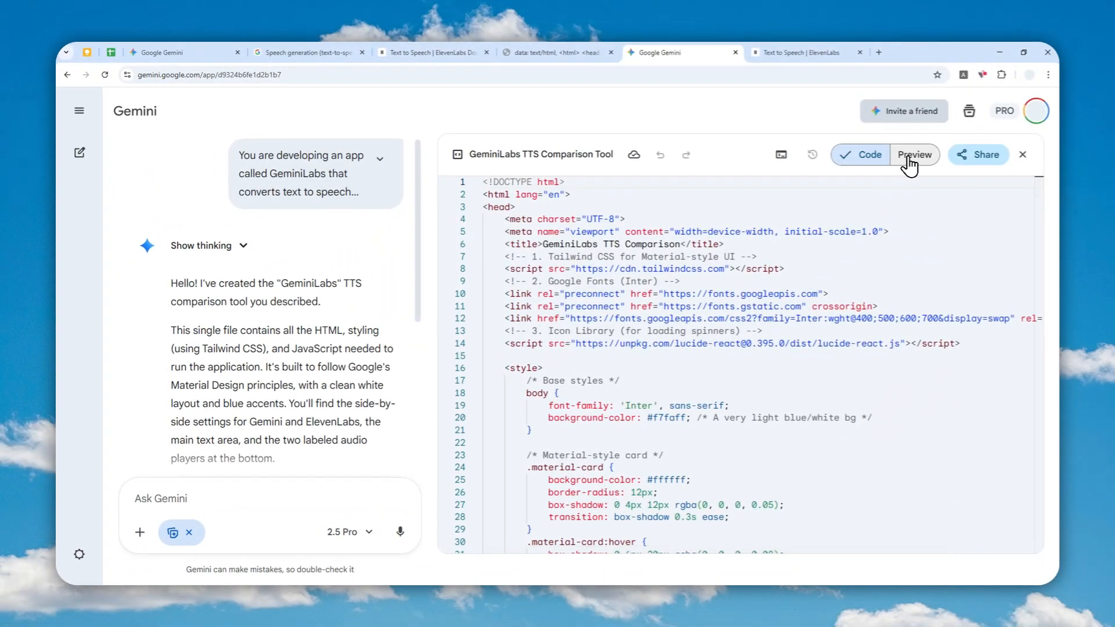
pyautogui.click(914, 155)
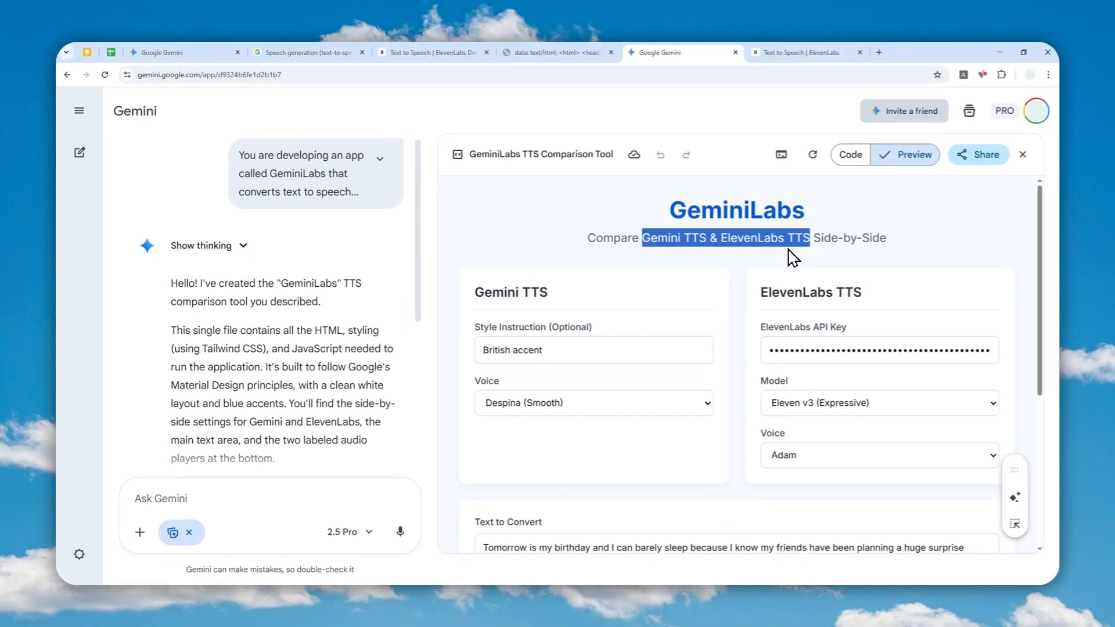
pyautogui.moveTo(656, 343)
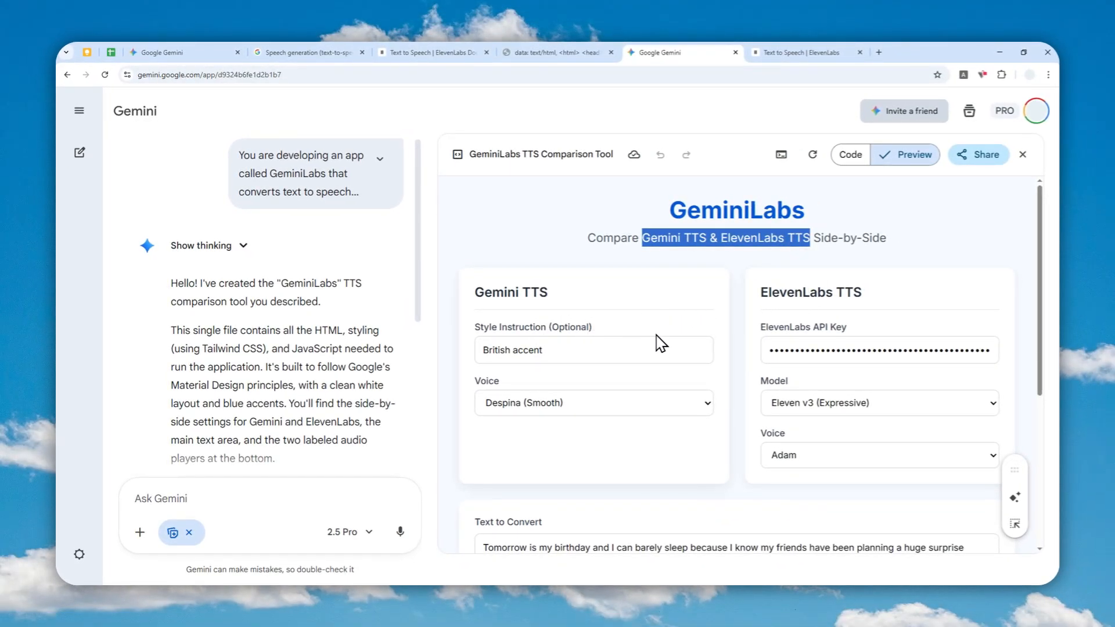
pyautogui.moveTo(649, 323)
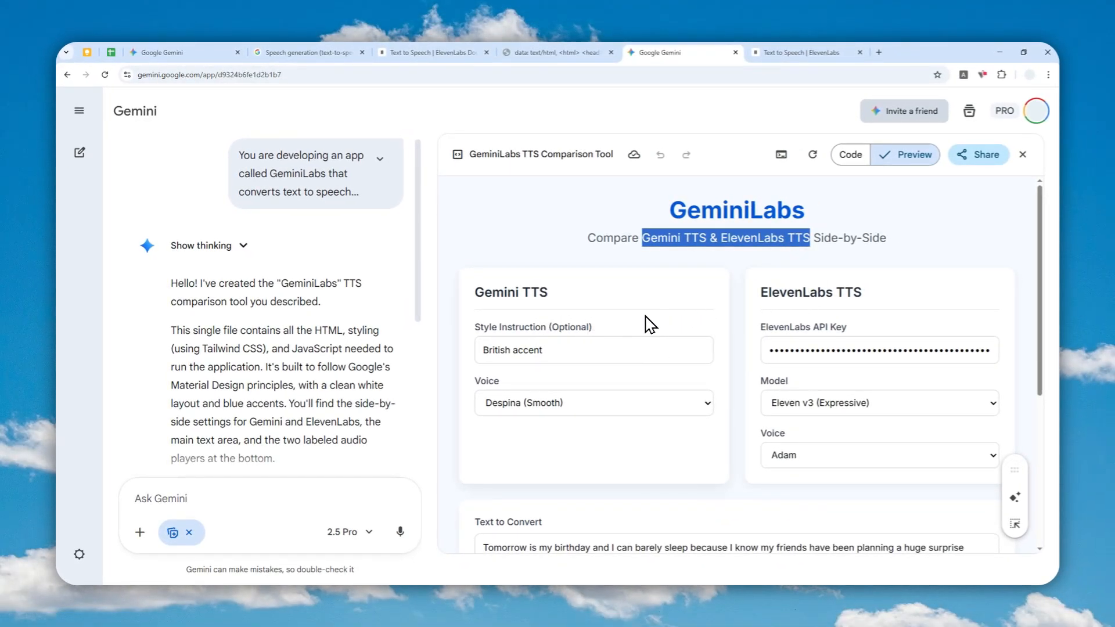